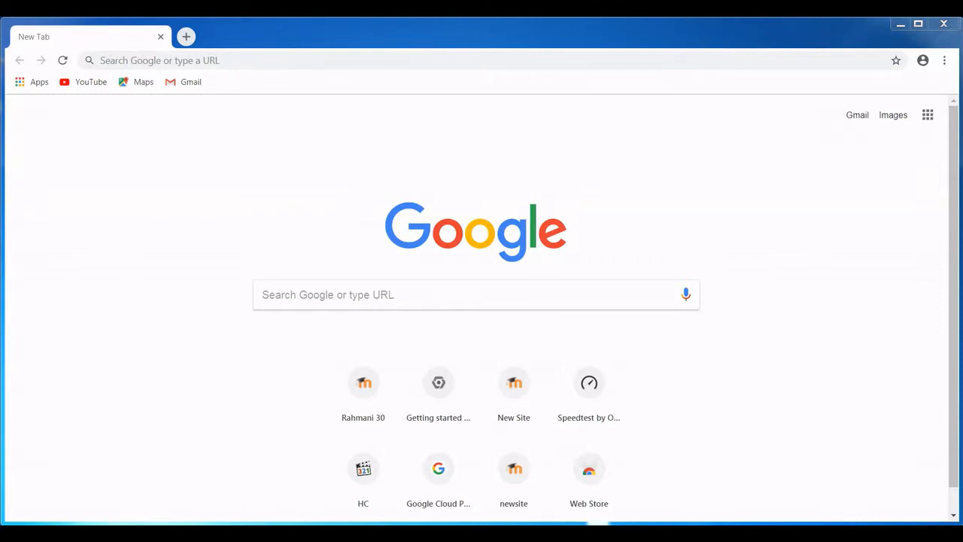
- Navigate to console.cloud.google.com/getting-started from the address bar
left_click(247, 60)
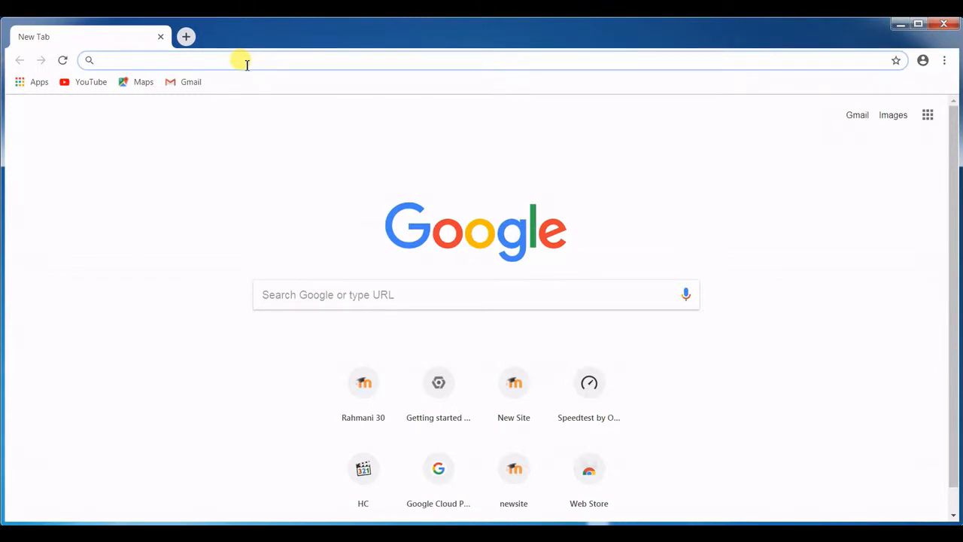
type("google.com/getting-started")
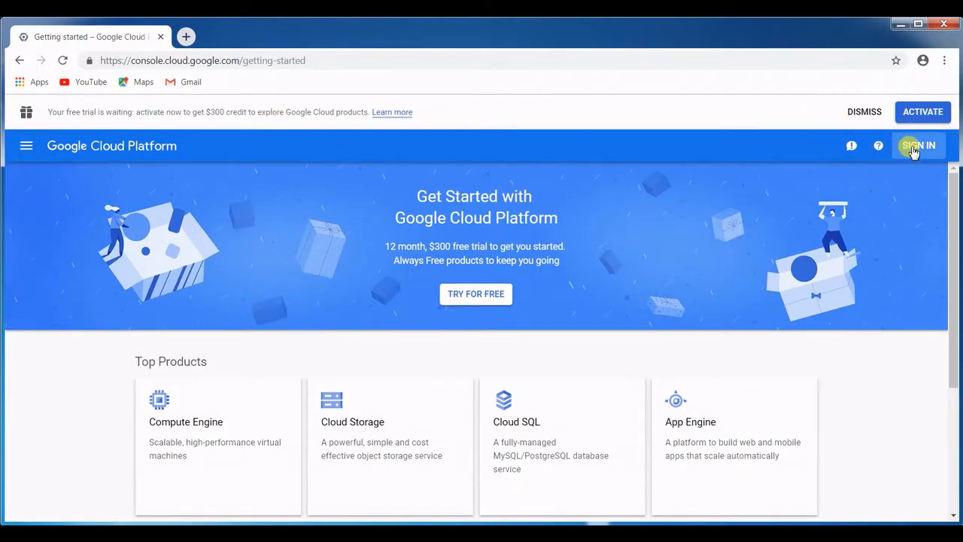
- Sign in with the Google account password and return to the getting-started page
left_click(918, 144)
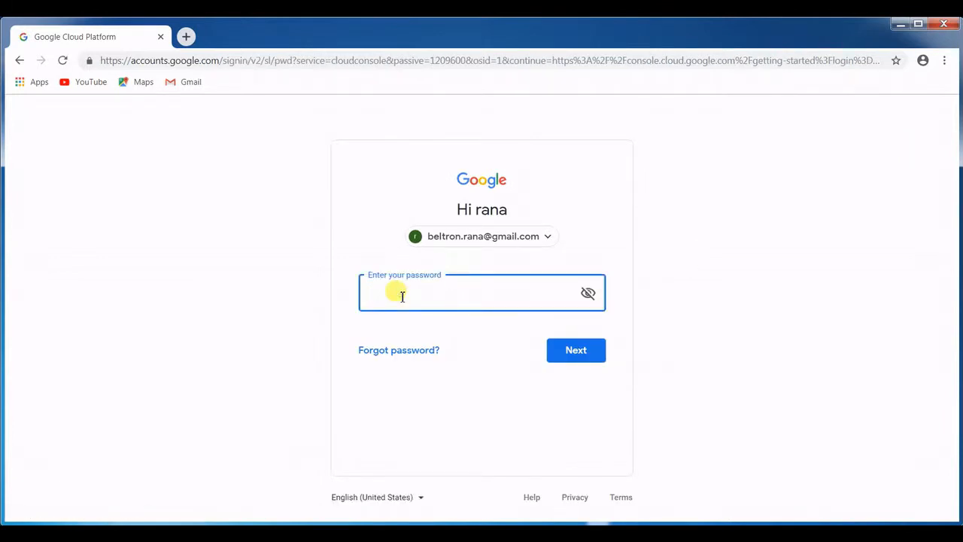
left_click(482, 292)
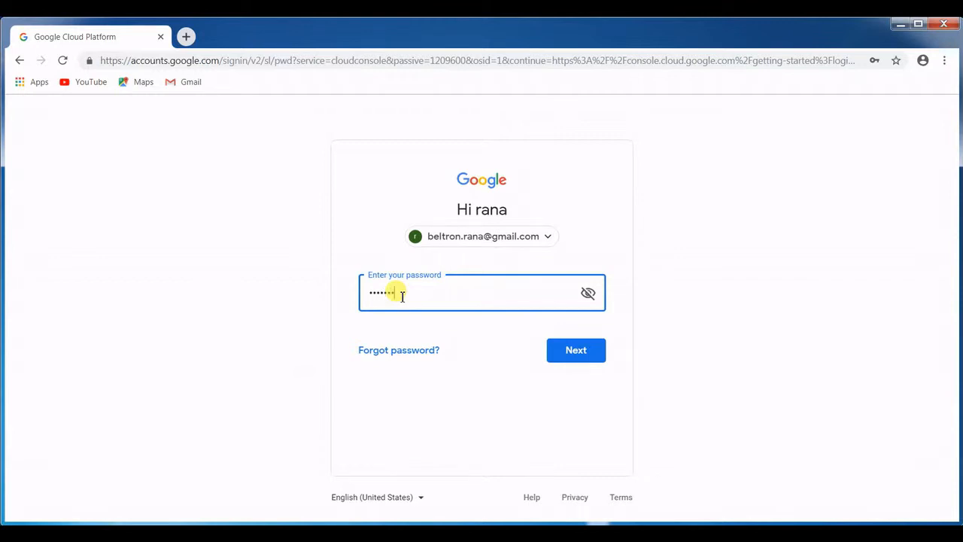
left_click(575, 350)
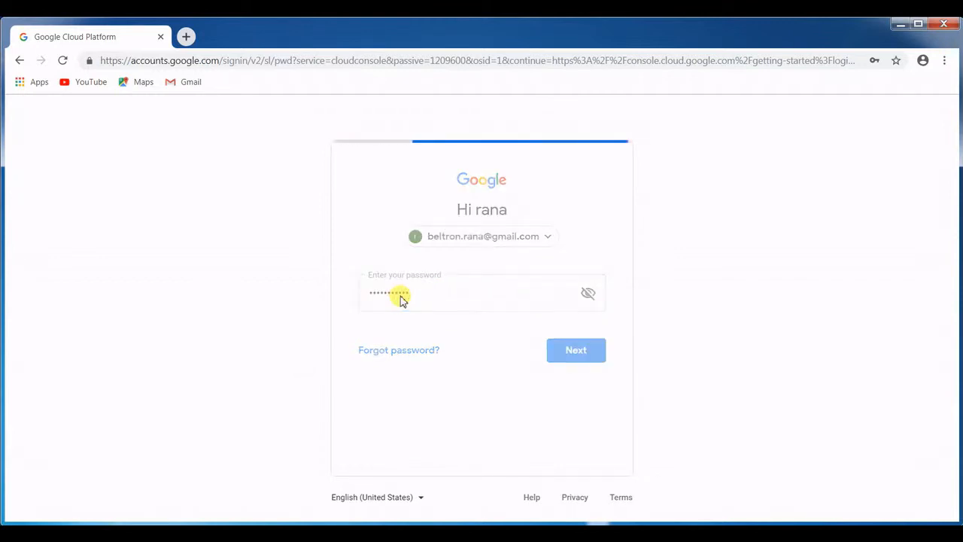
left_click(575, 349)
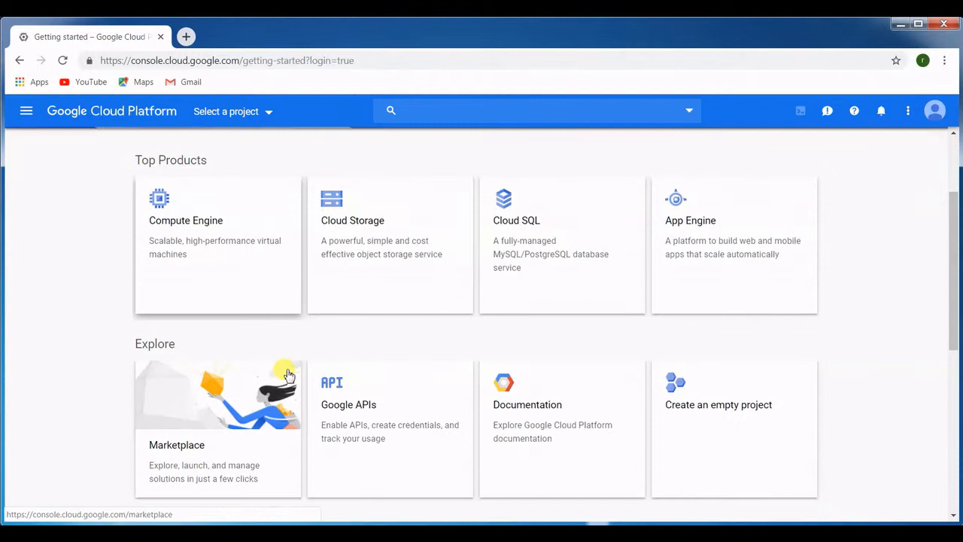
- Search the Marketplace for 'moodl' and open the Moodle Certified by Bitnami listing
scroll("down", 3)
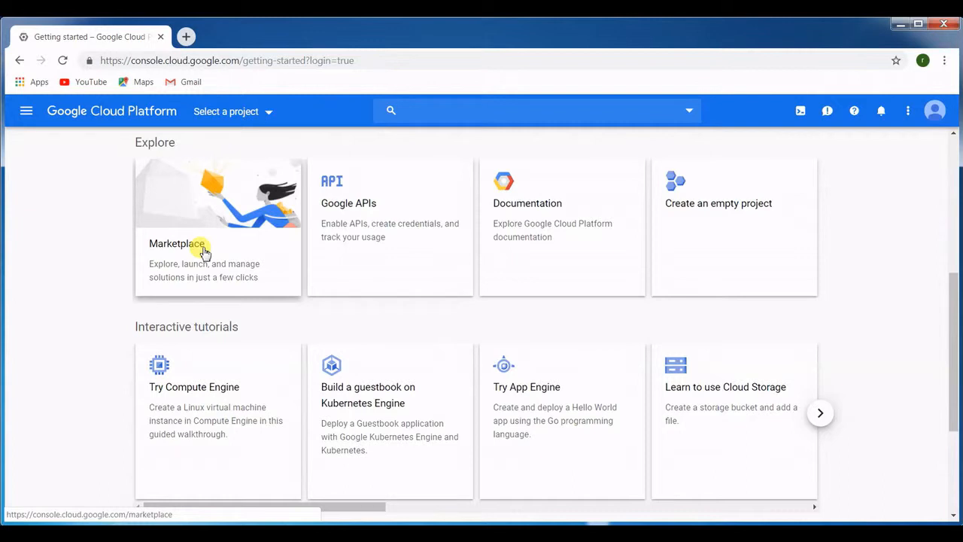
left_click(178, 244)
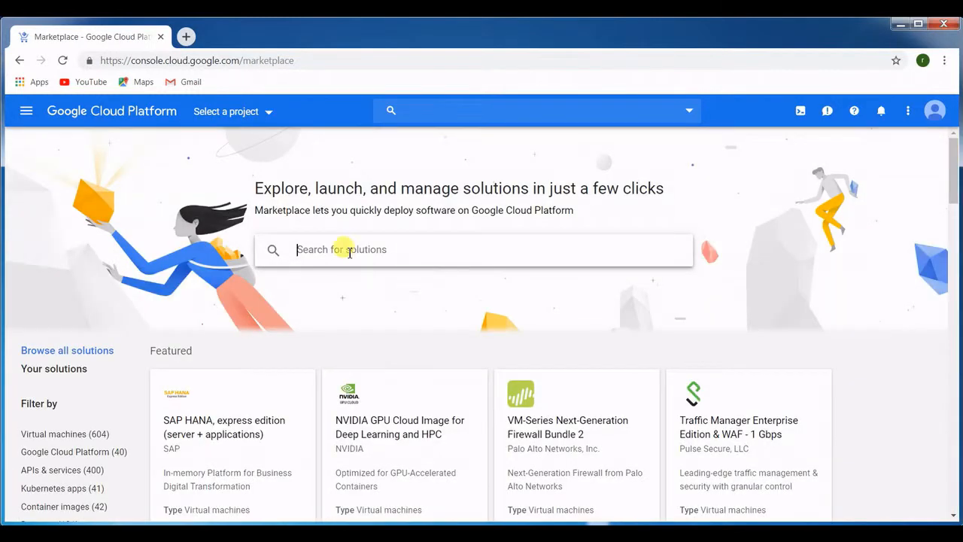
type("mood")
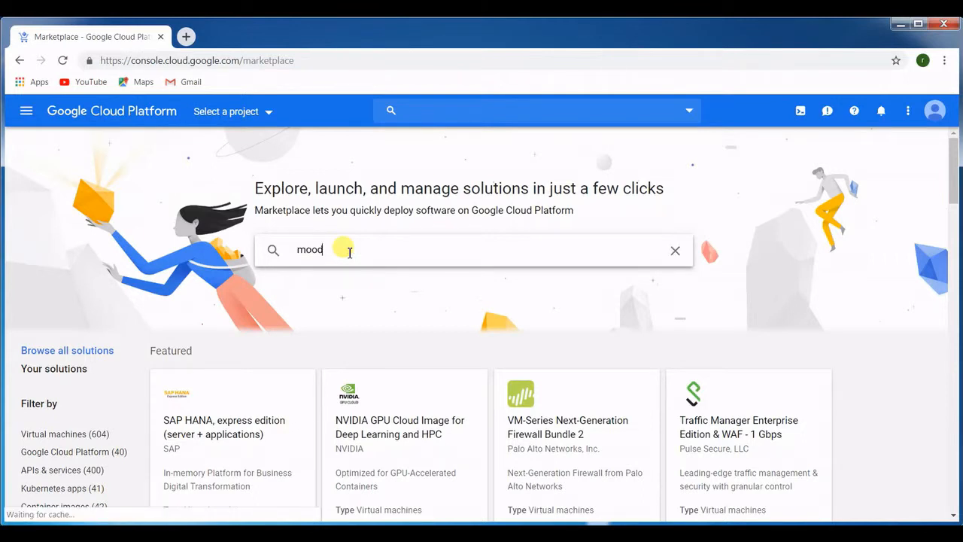
type("l")
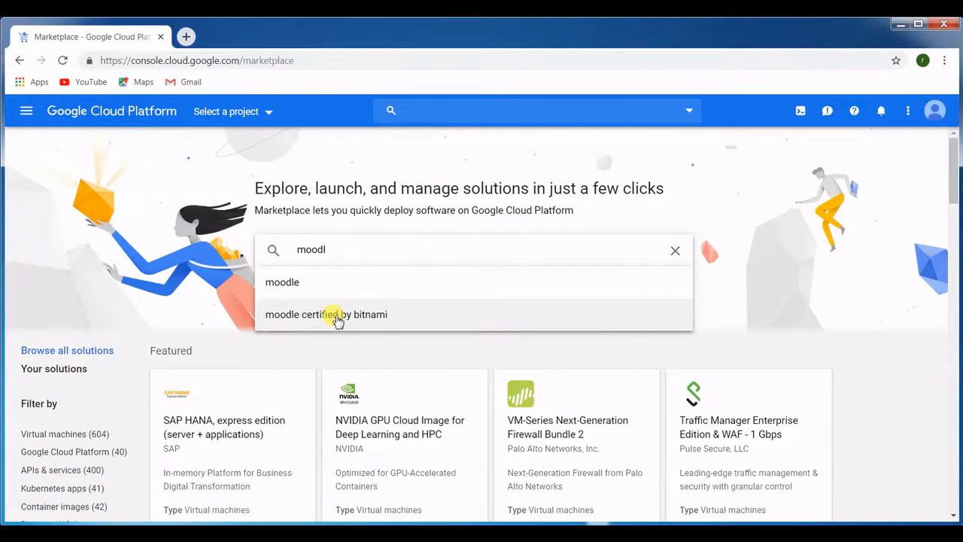
left_click(325, 315)
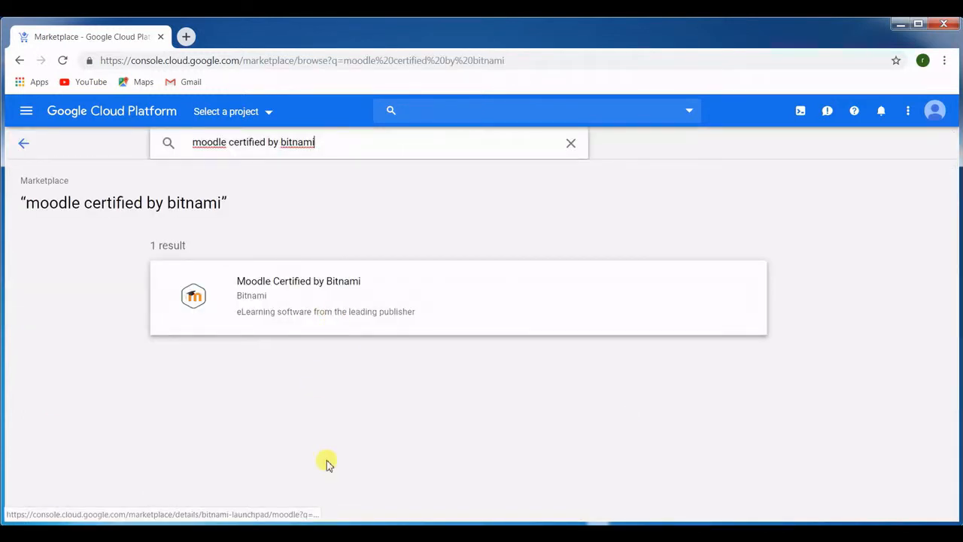
left_click(298, 294)
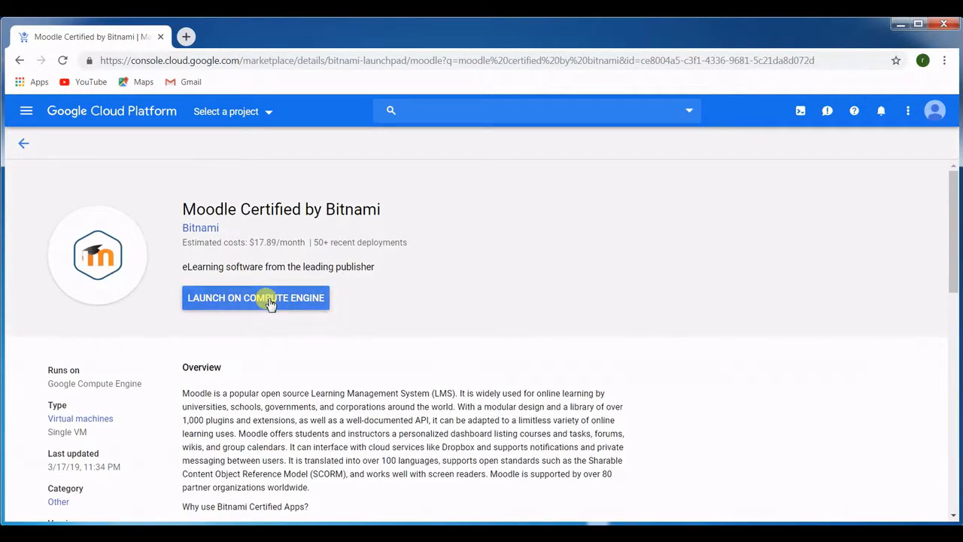
- Launch Moodle on Compute Engine under 'my first project'
left_click(256, 299)
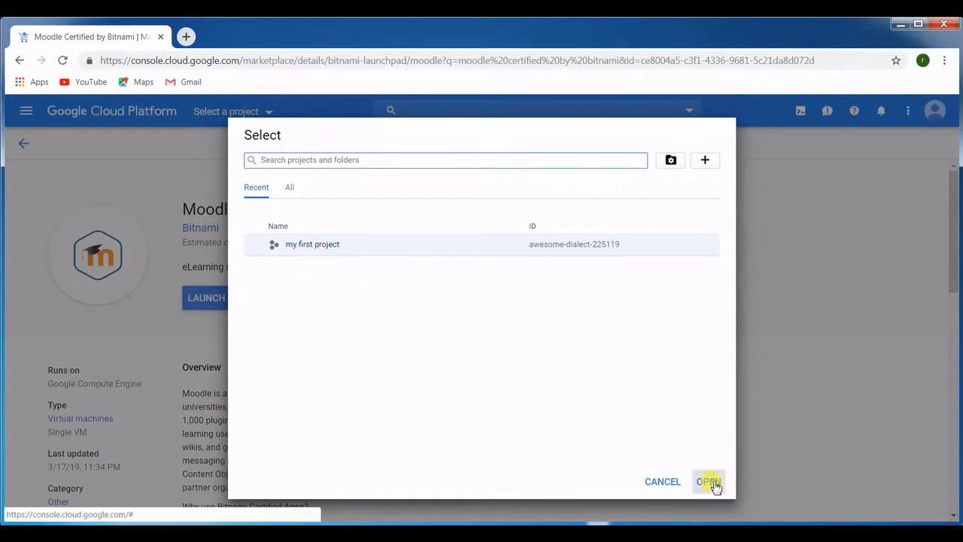
left_click(708, 482)
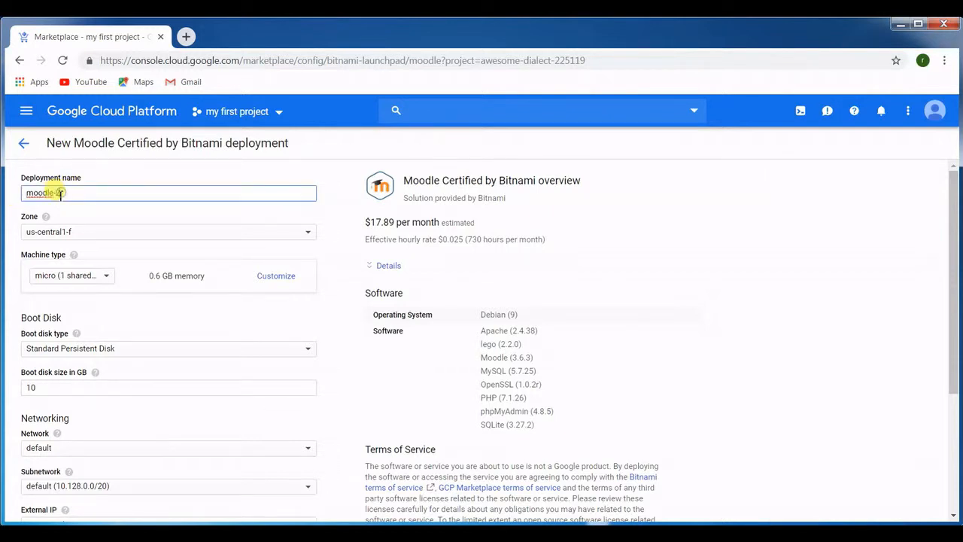
- Edit the Deployment name field to moodle-newsite01
left_click(52, 193)
type("New s")
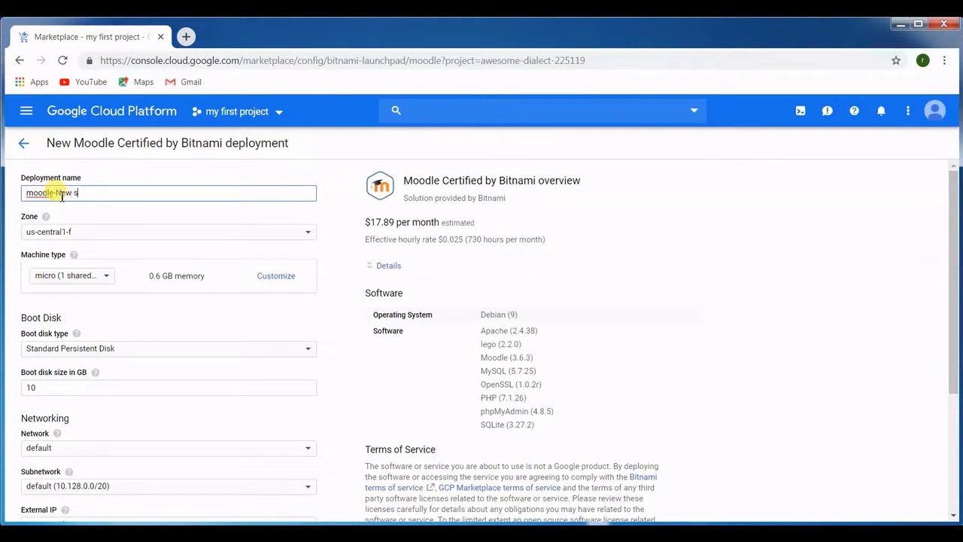
type("ite01")
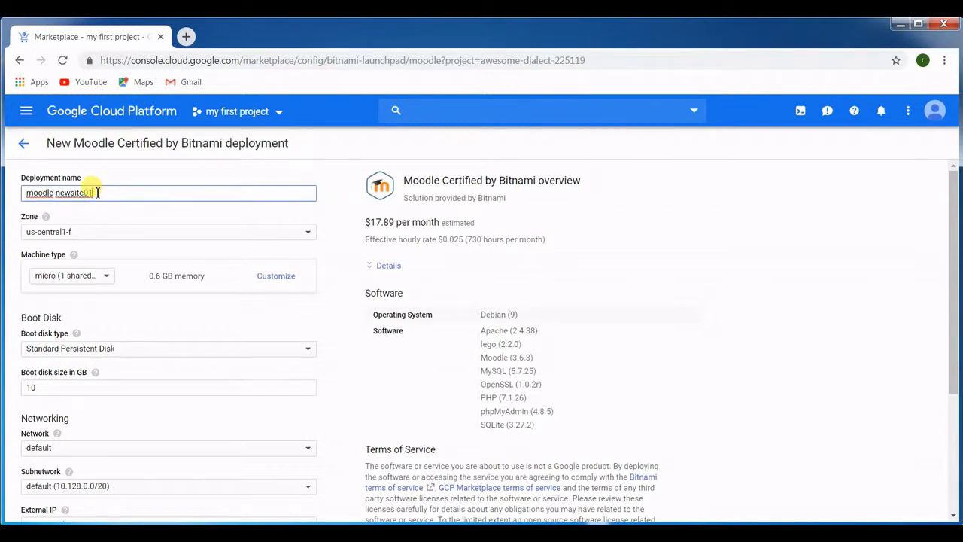
mouse_move(117, 223)
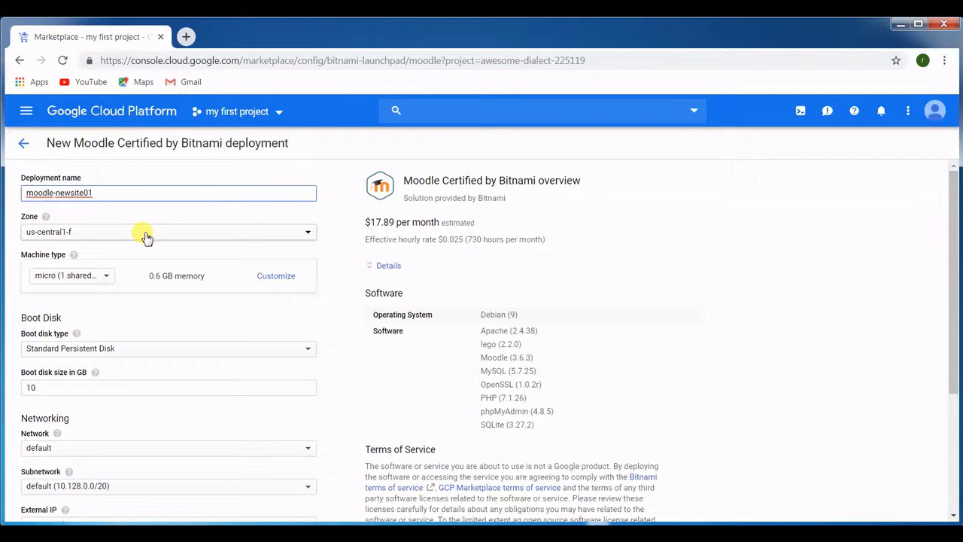
- Select zone asia-south1-a, giving an estimate of $21.44 per month
left_click(169, 232)
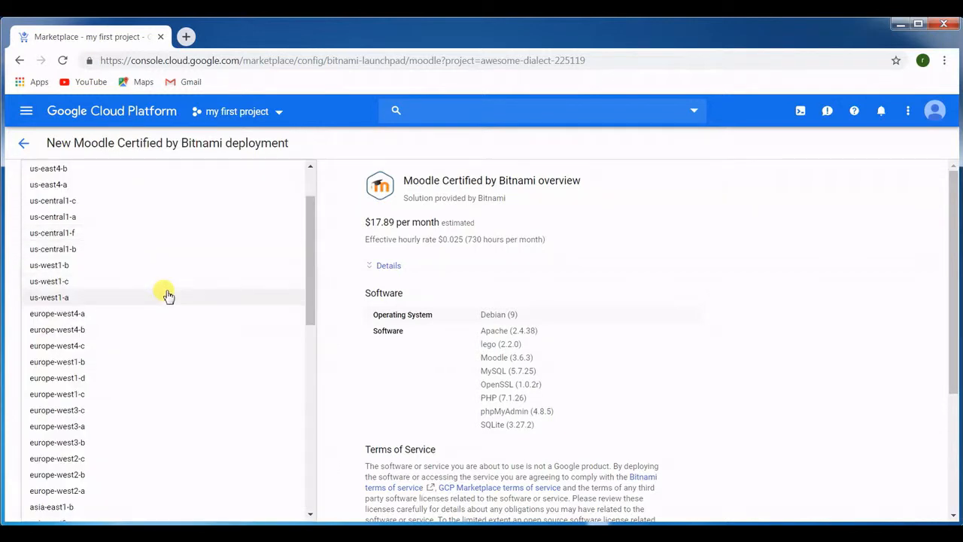
scroll("down", 3)
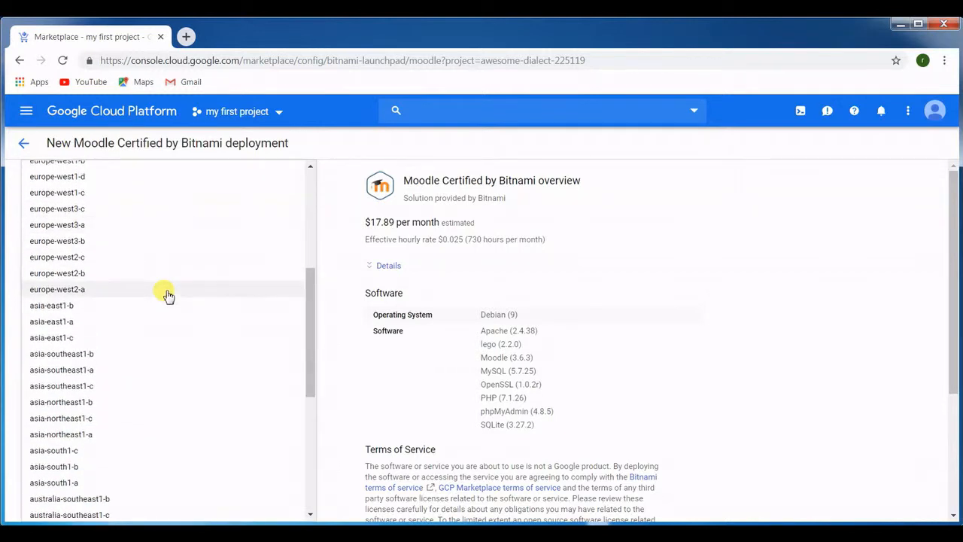
mouse_move(82, 488)
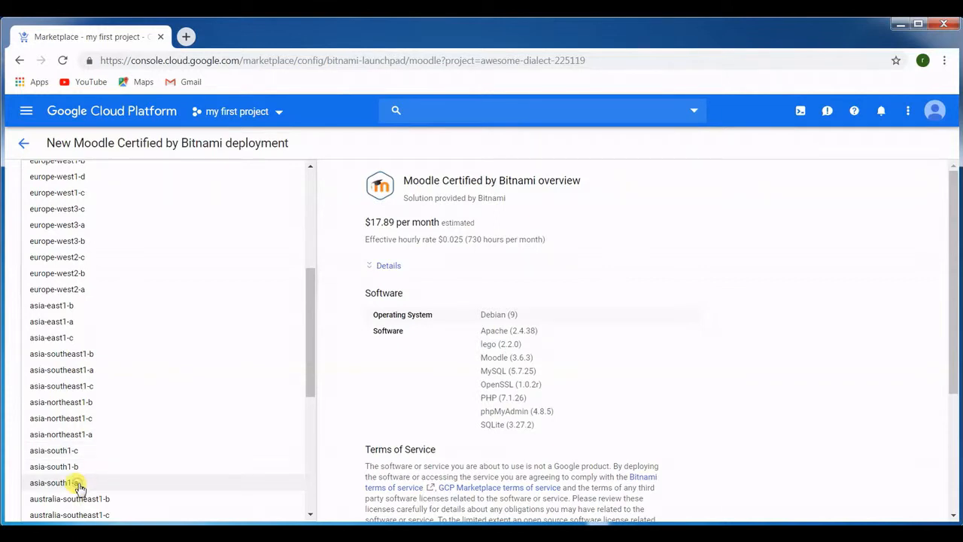
left_click(54, 482)
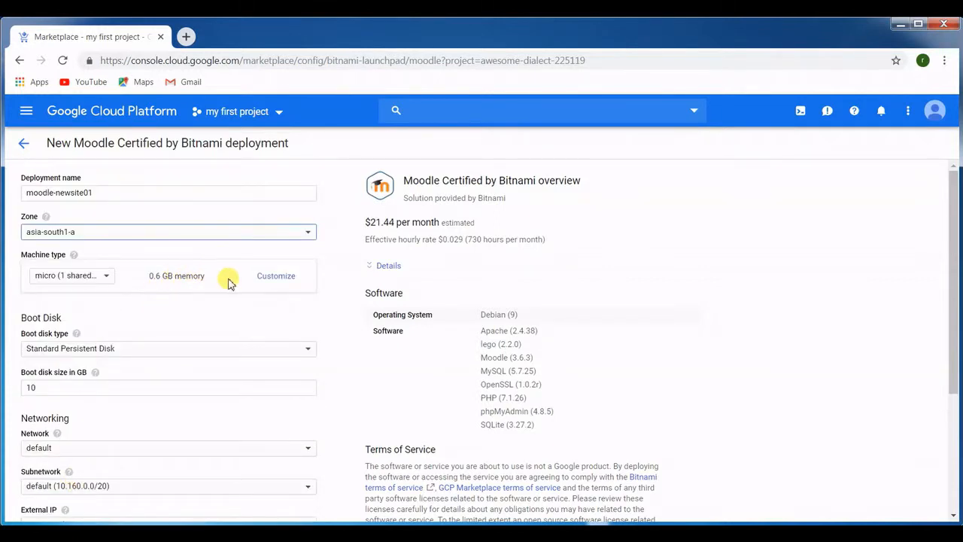
mouse_move(152, 283)
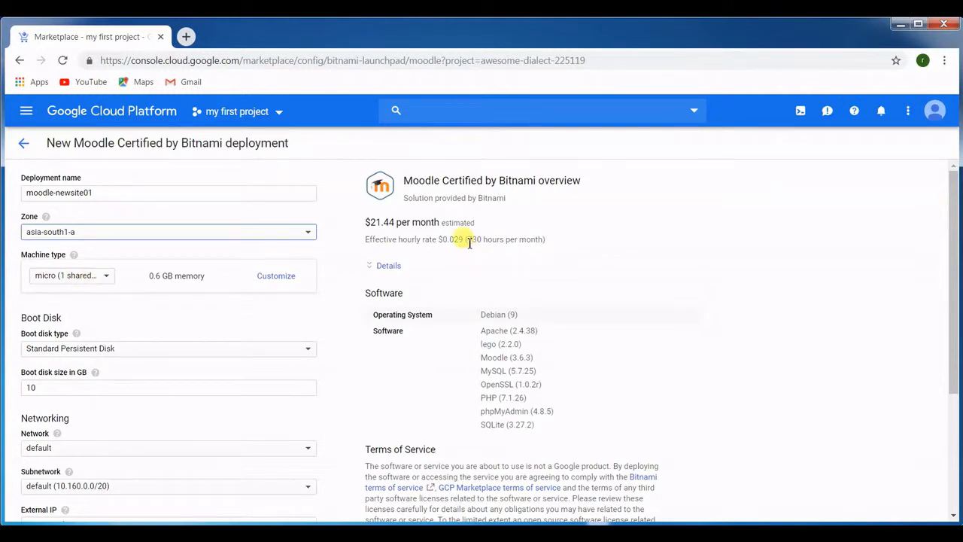
- Customize the machine type to micro: 1 shared vCPU and 0.6 GB memory
double_click(450, 240)
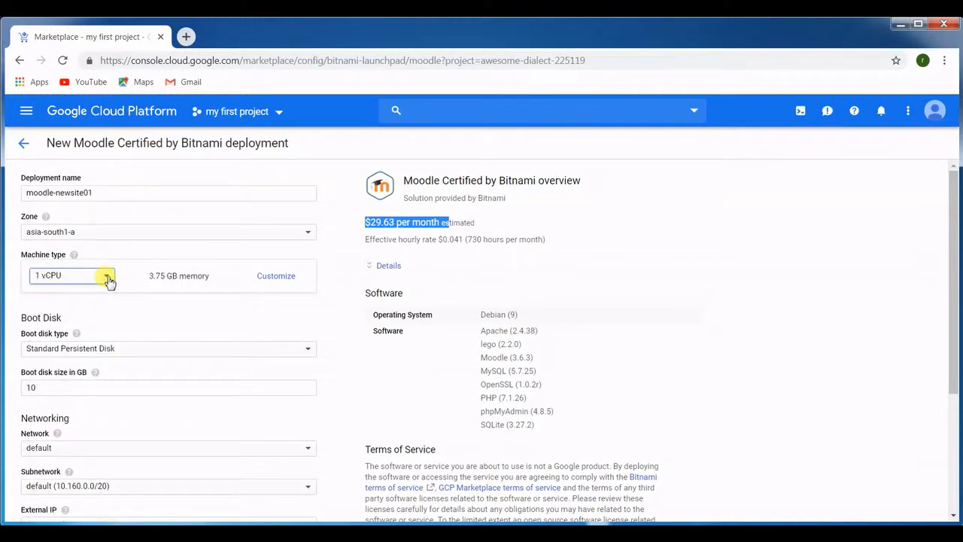
left_click(276, 275)
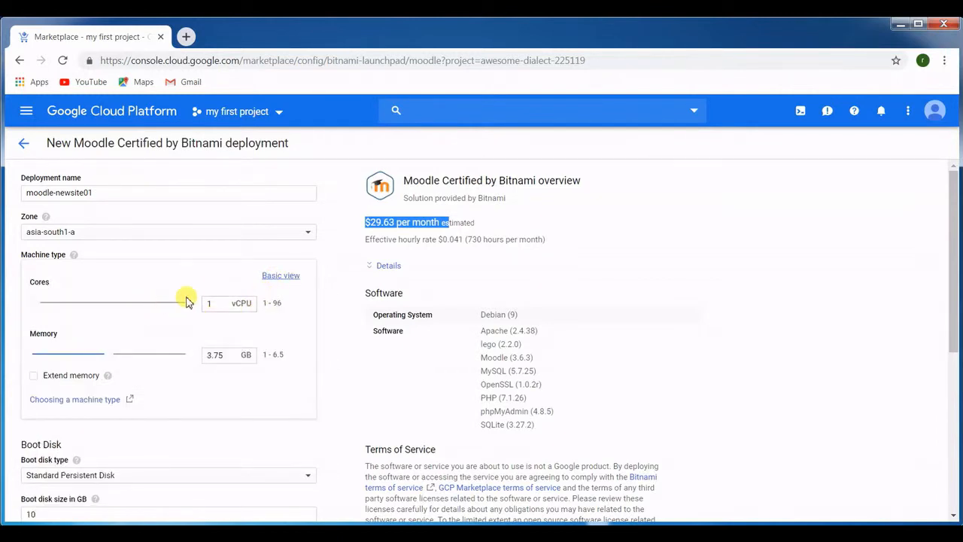
left_click_drag(184, 302, 114, 303)
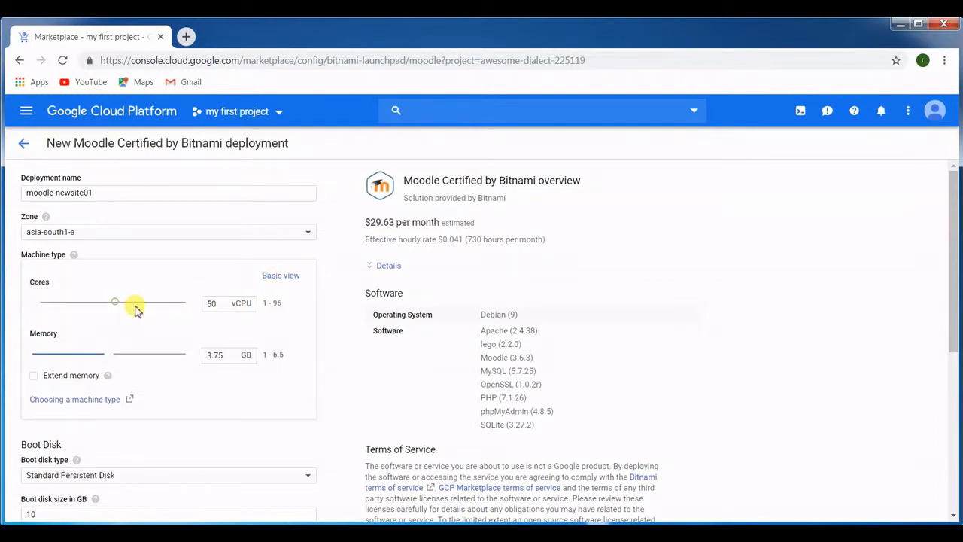
left_click_drag(114, 301, 163, 301)
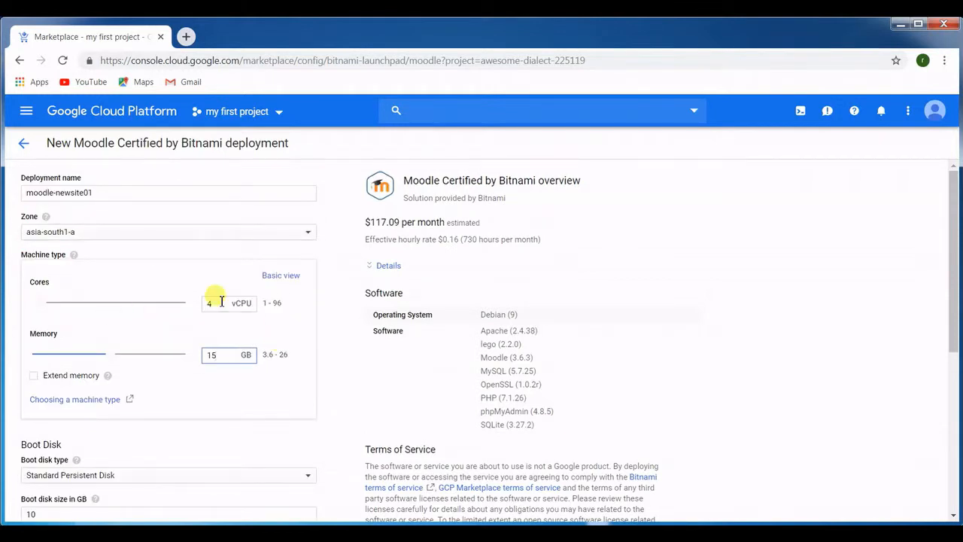
left_click_drag(220, 301, 33, 301)
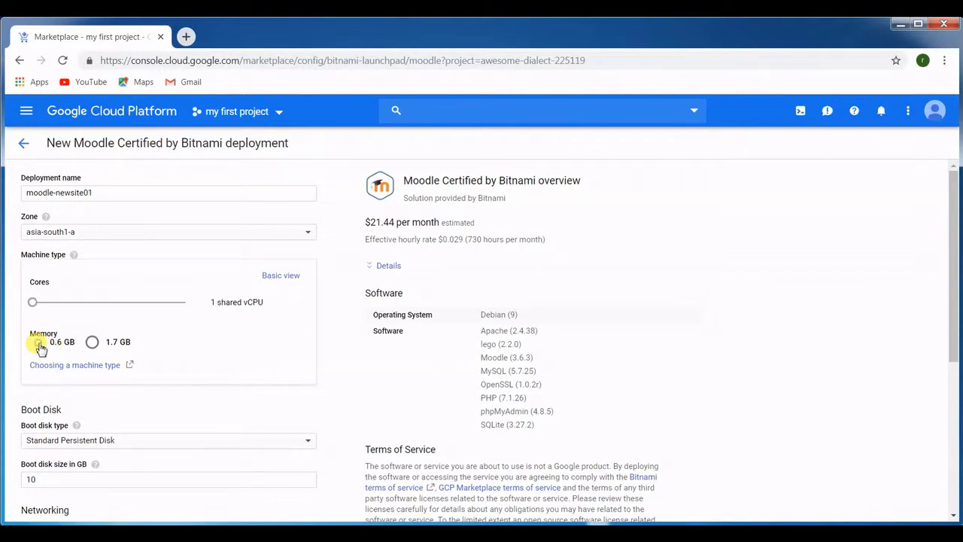
left_click(280, 274)
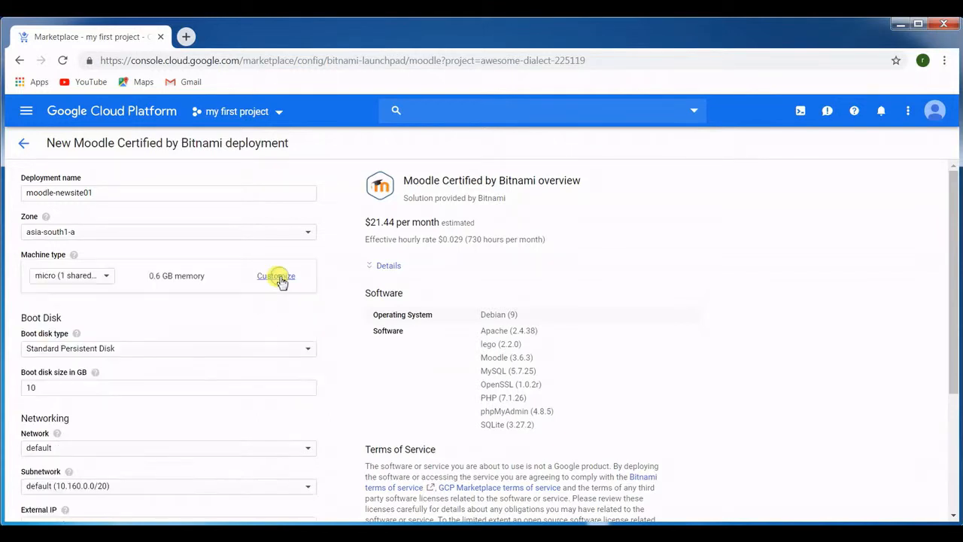
mouse_move(66, 337)
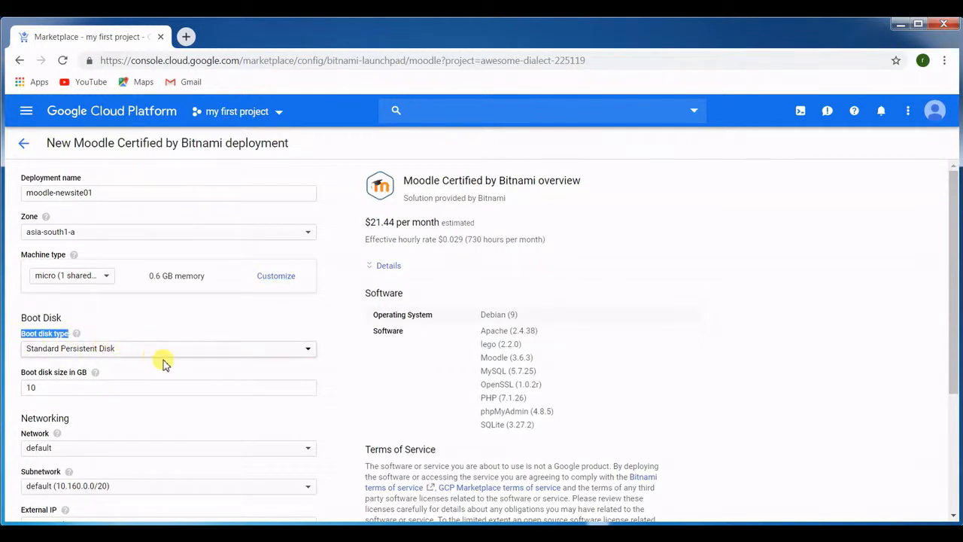
- Set the boot disk size to 10 GB Standard Persistent Disk on the default network
scroll("down", 3)
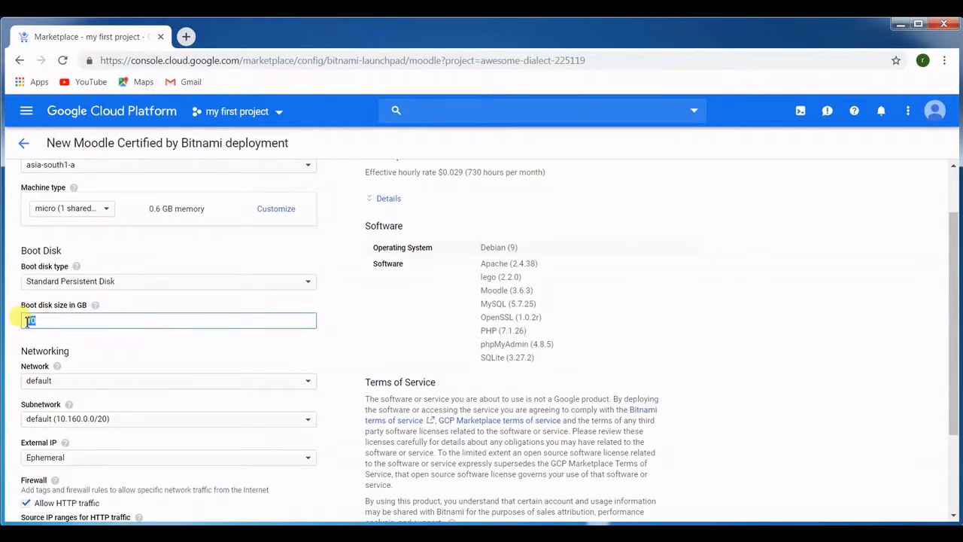
type("10")
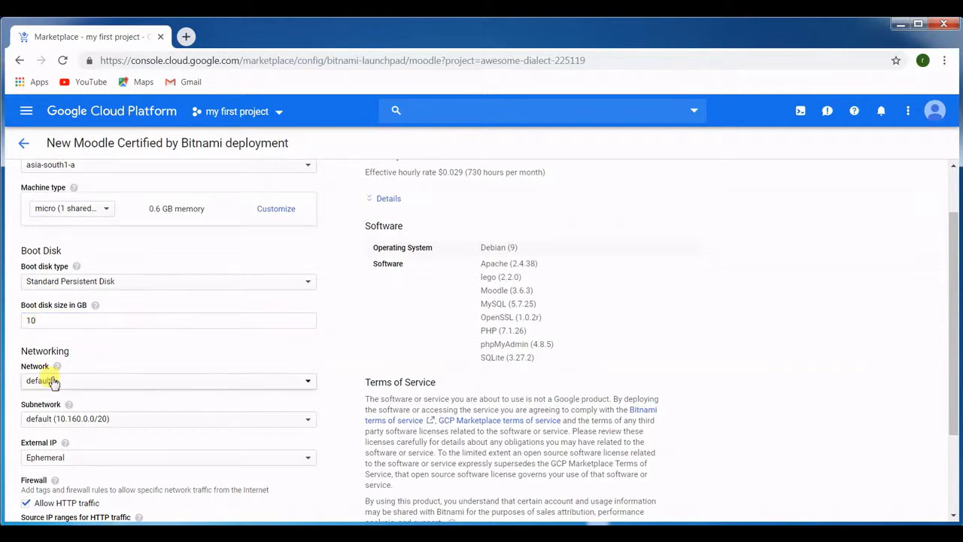
left_click(166, 379)
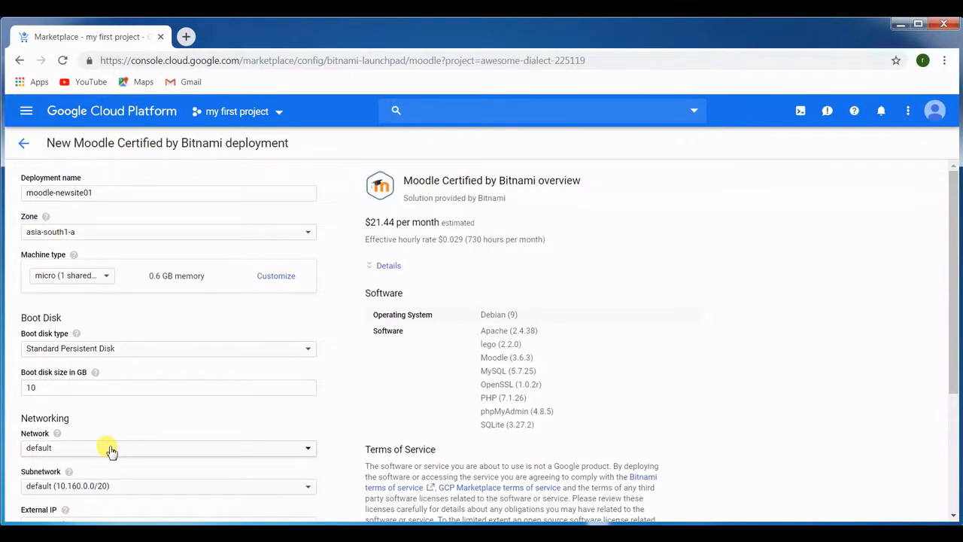
mouse_move(117, 440)
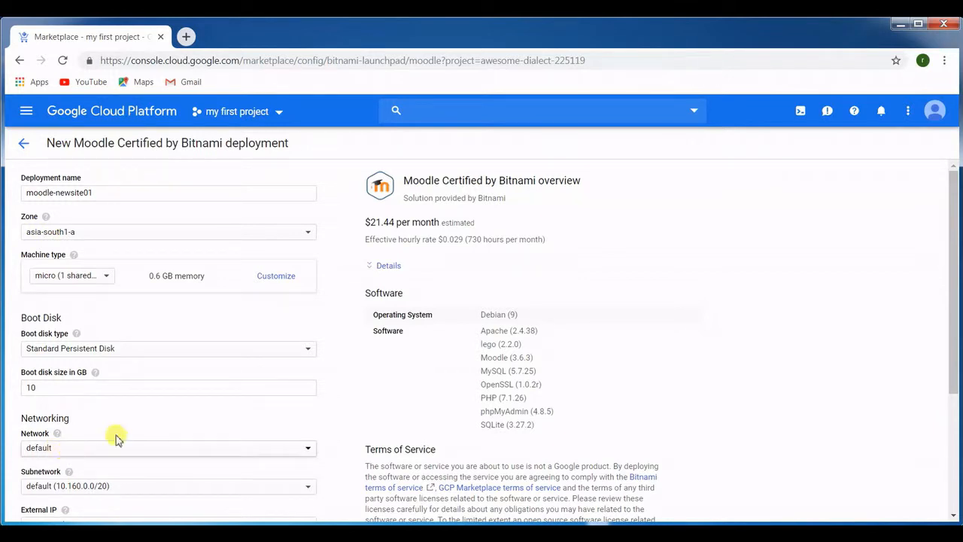
scroll("down", 3)
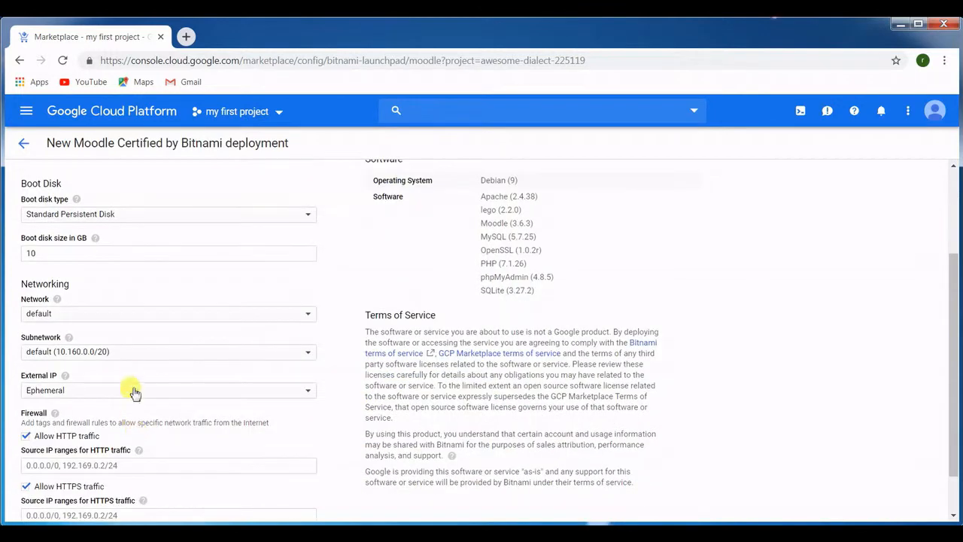
left_click(169, 352)
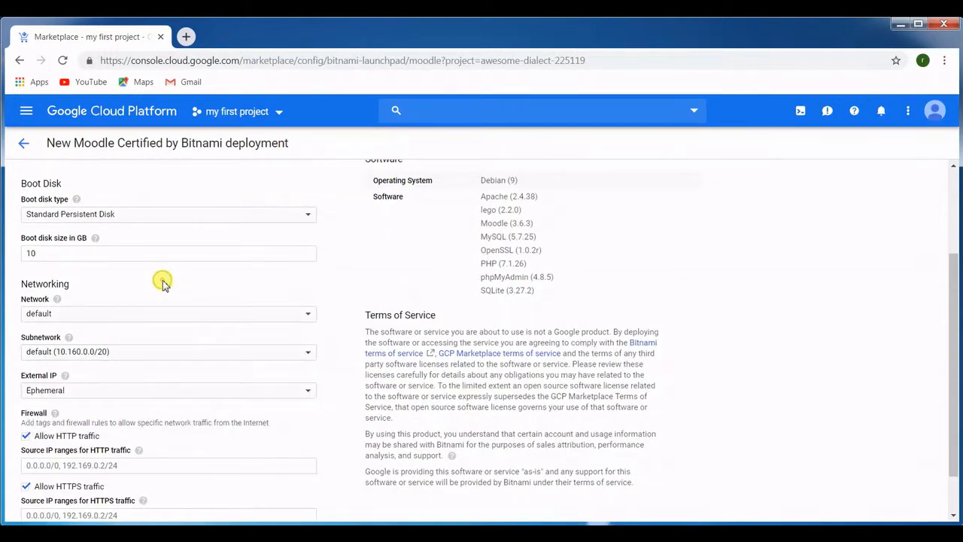
scroll("up", 3)
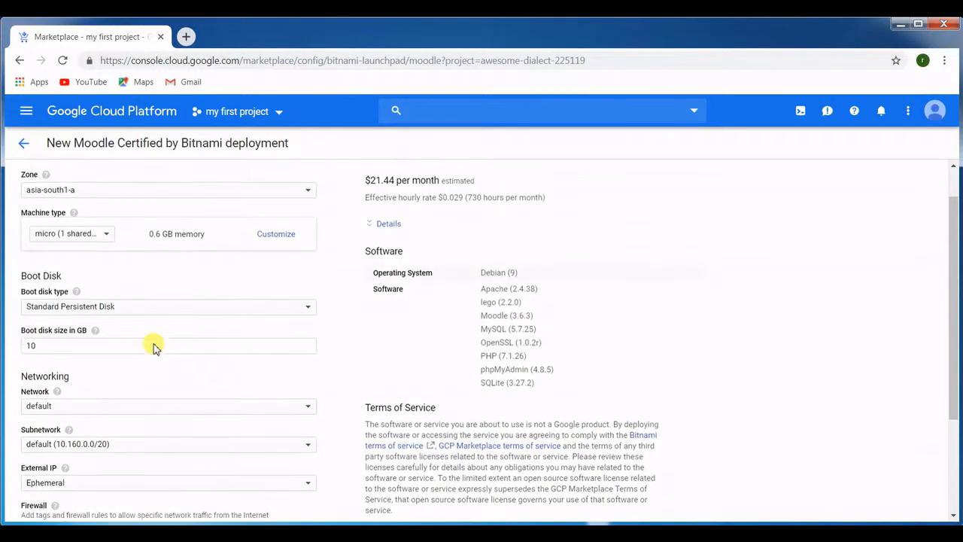
scroll("down", 3)
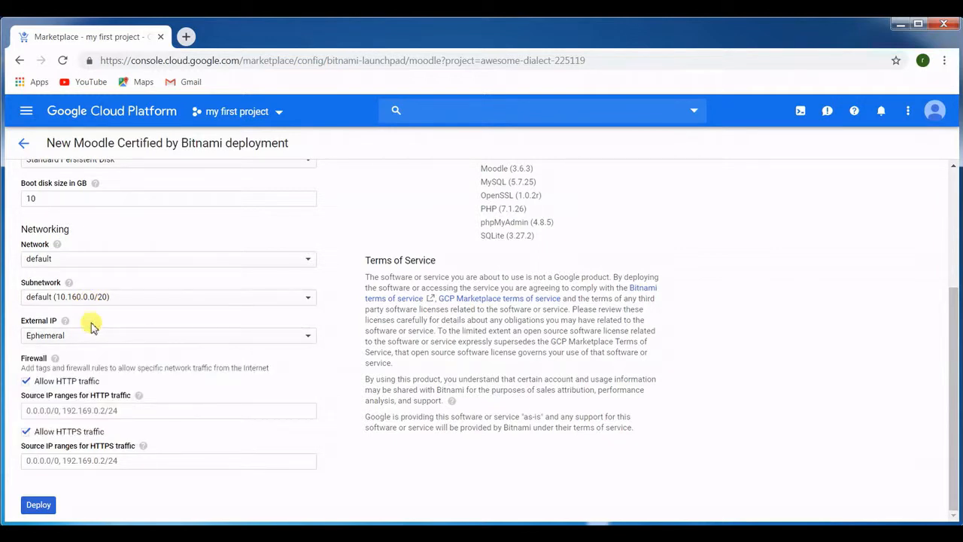
left_click(169, 335)
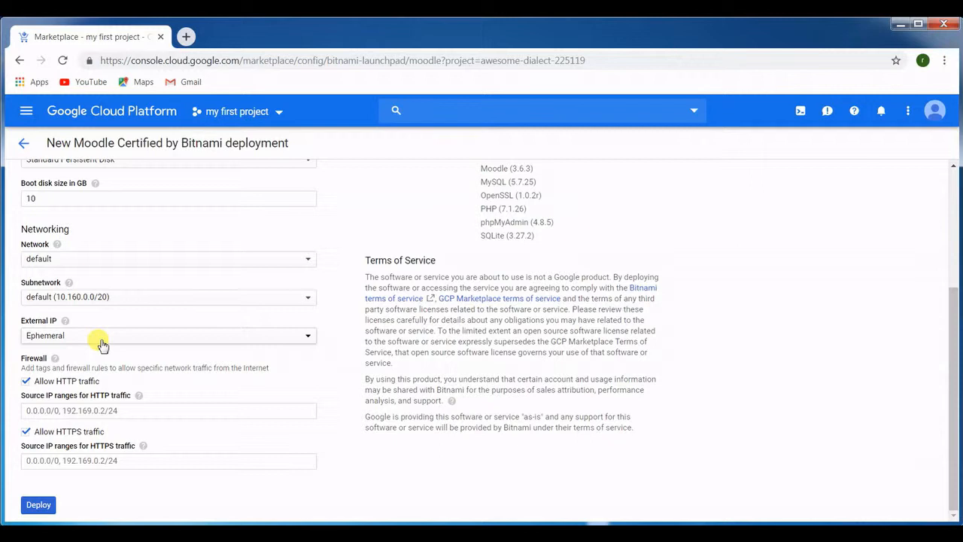
mouse_move(163, 337)
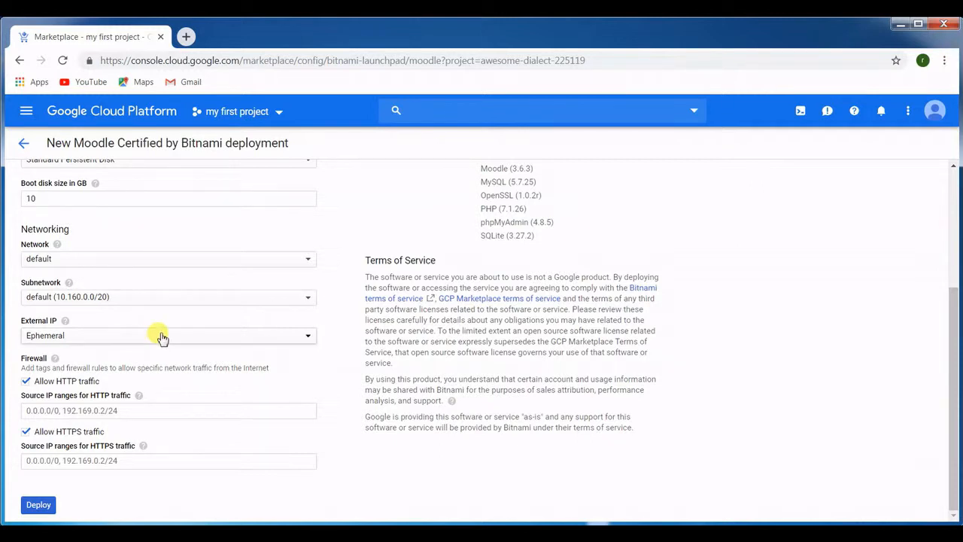
mouse_move(136, 346)
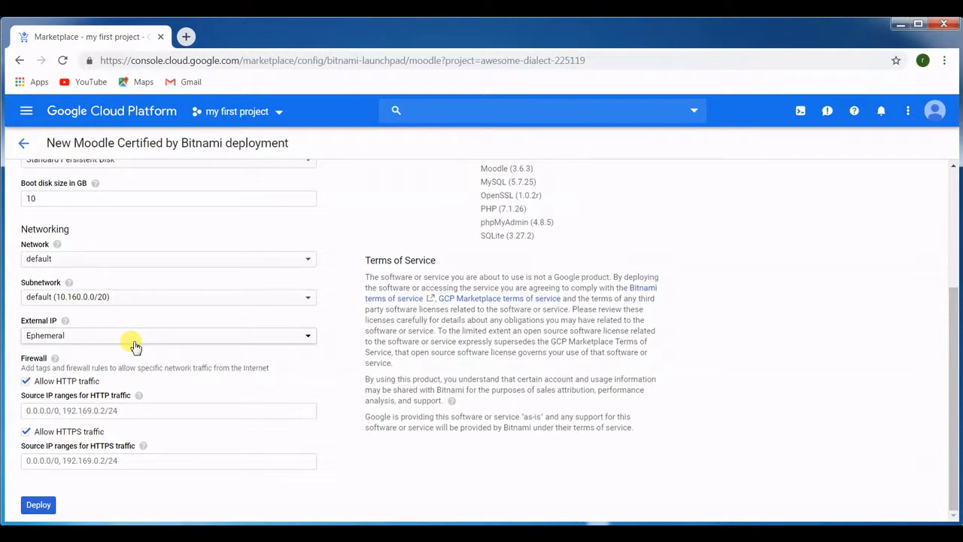
mouse_move(106, 346)
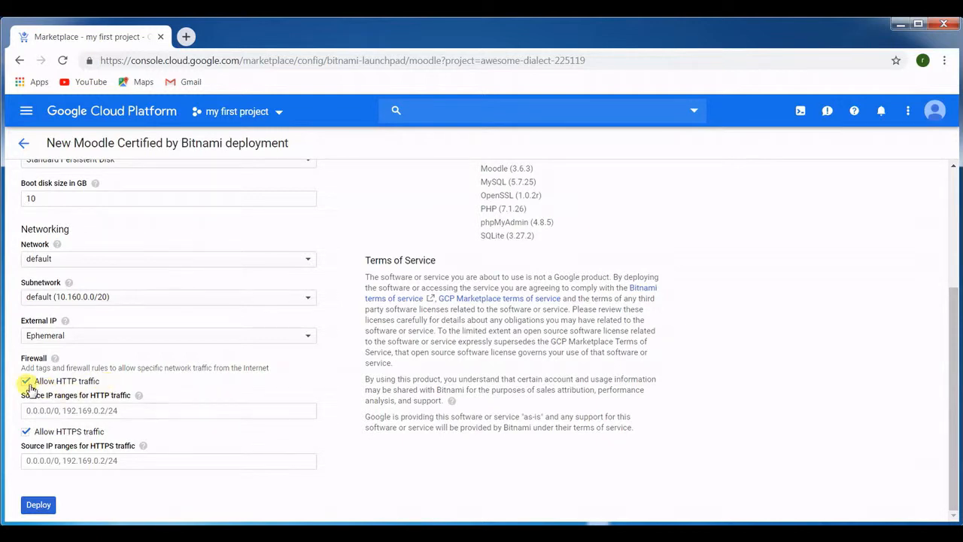
- Uncheck Allow HTTP traffic and set the HTTPS source IP range to 0.0.0.0/0
left_click(28, 381)
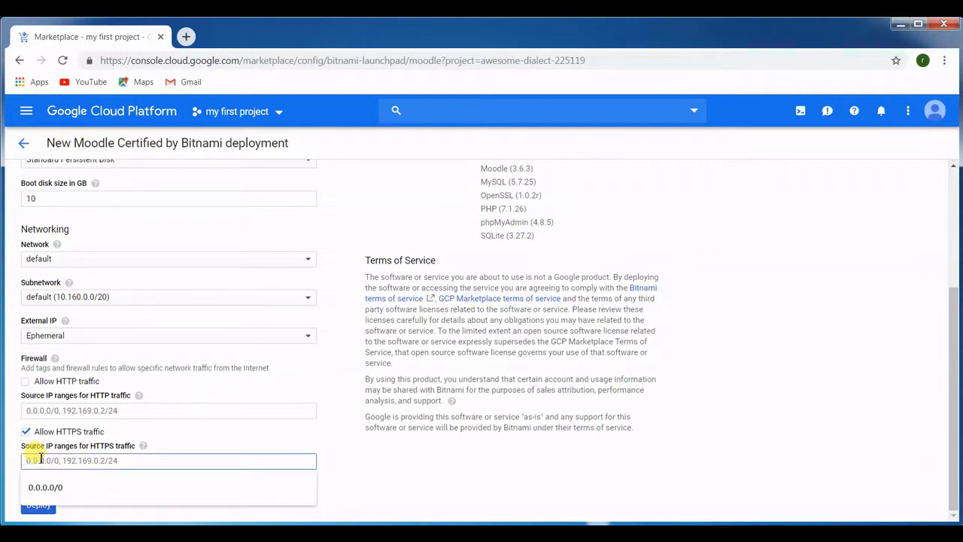
left_click(46, 488)
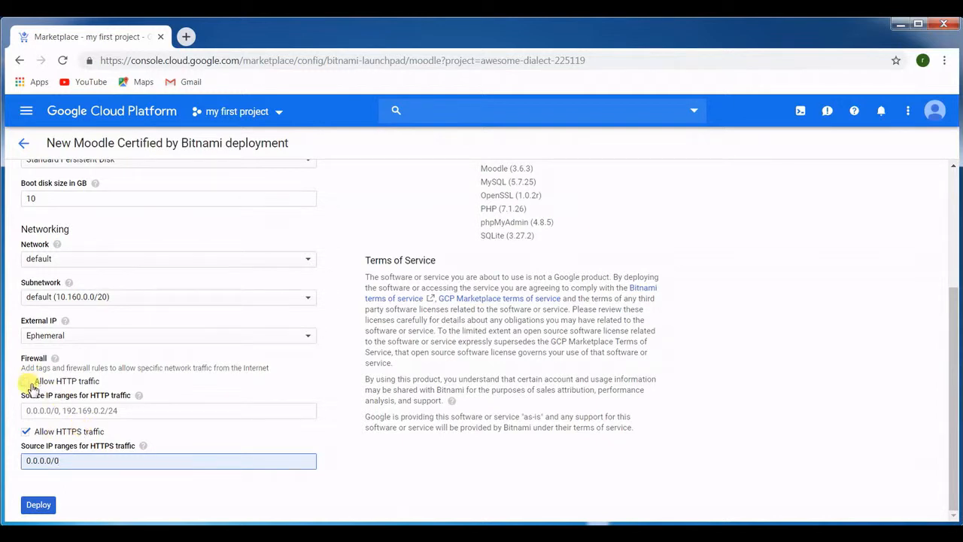
left_click(26, 381)
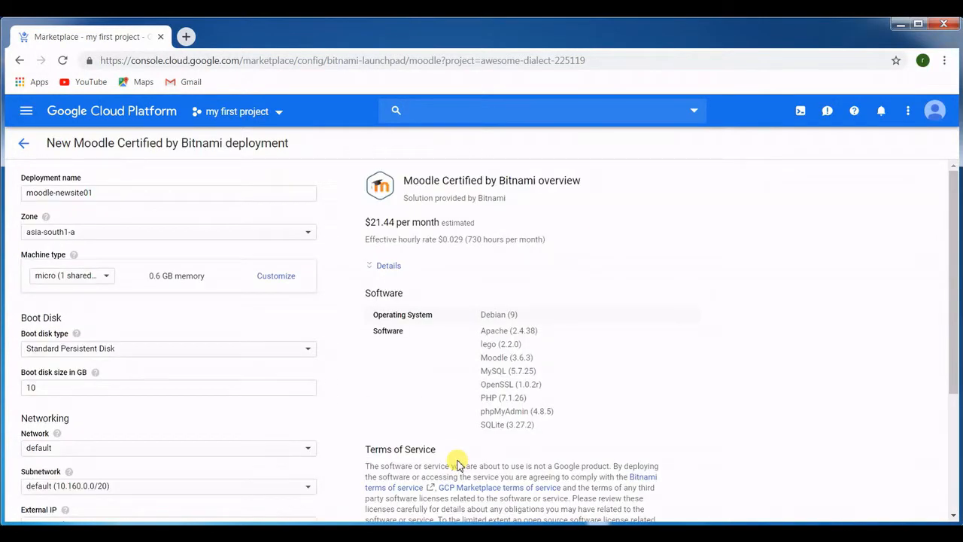
mouse_move(171, 268)
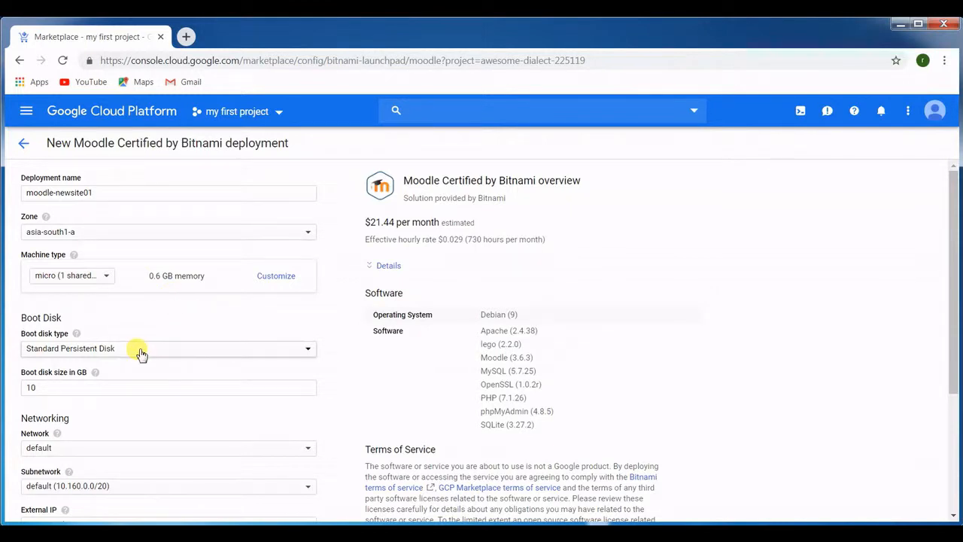
mouse_move(500, 319)
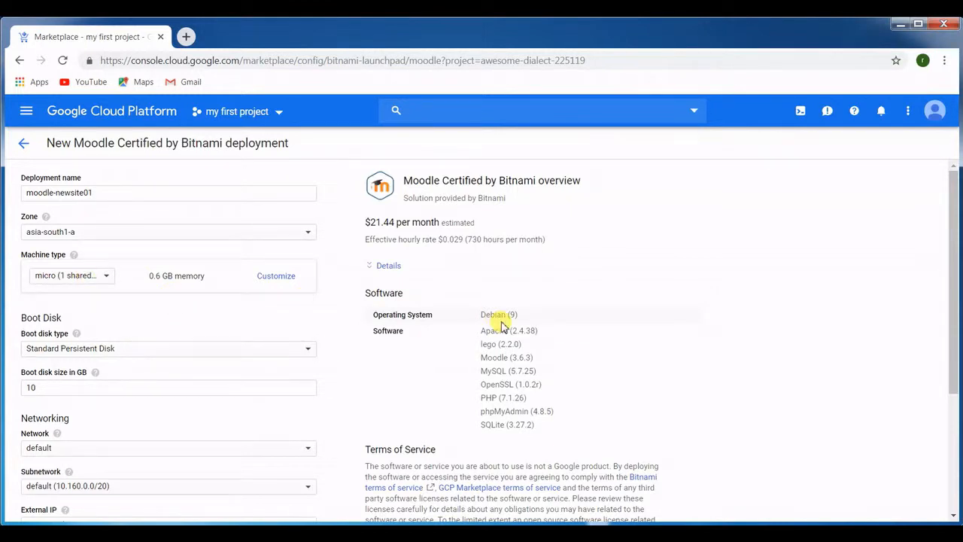
- Review the bundled software list (Debian 9, Apache, Moodle) and deploy the instance
double_click(498, 315)
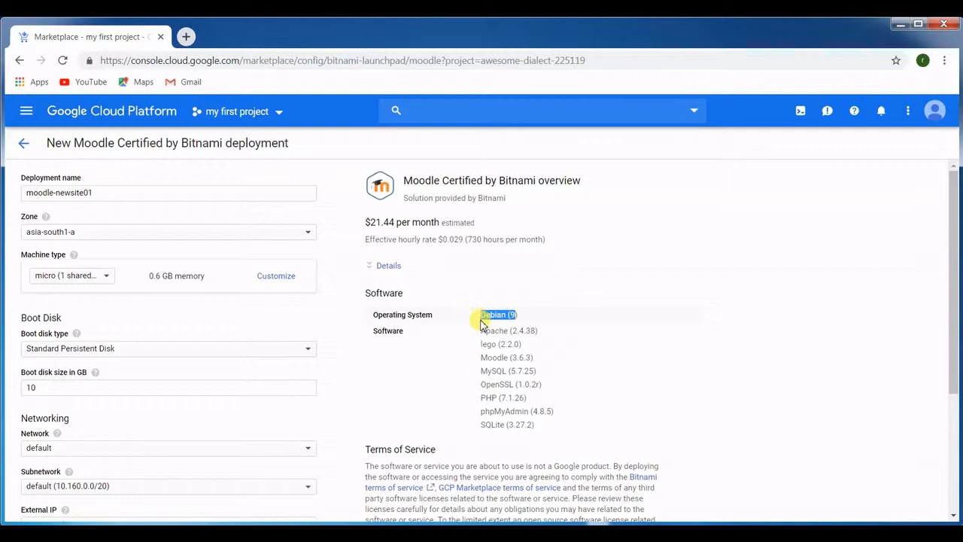
left_click_drag(482, 315, 535, 424)
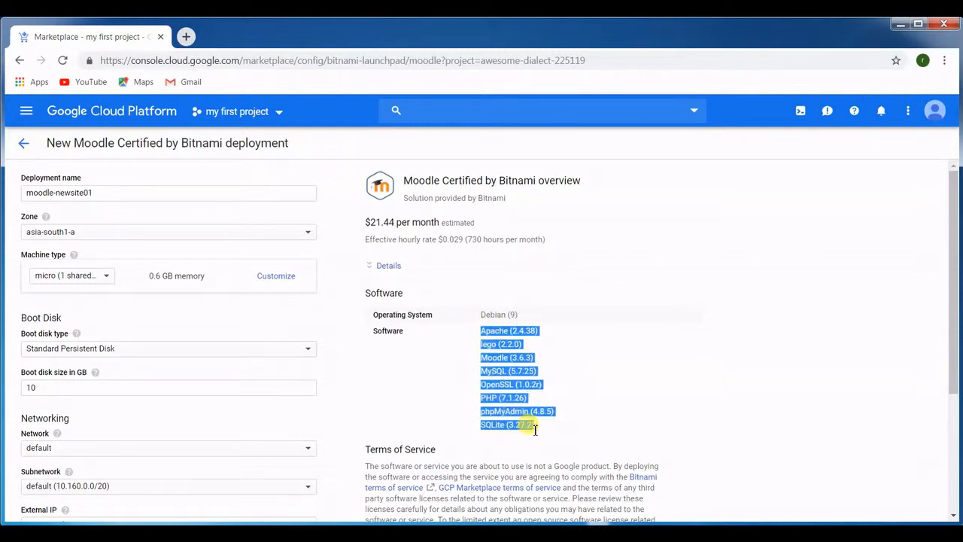
scroll("down", 3)
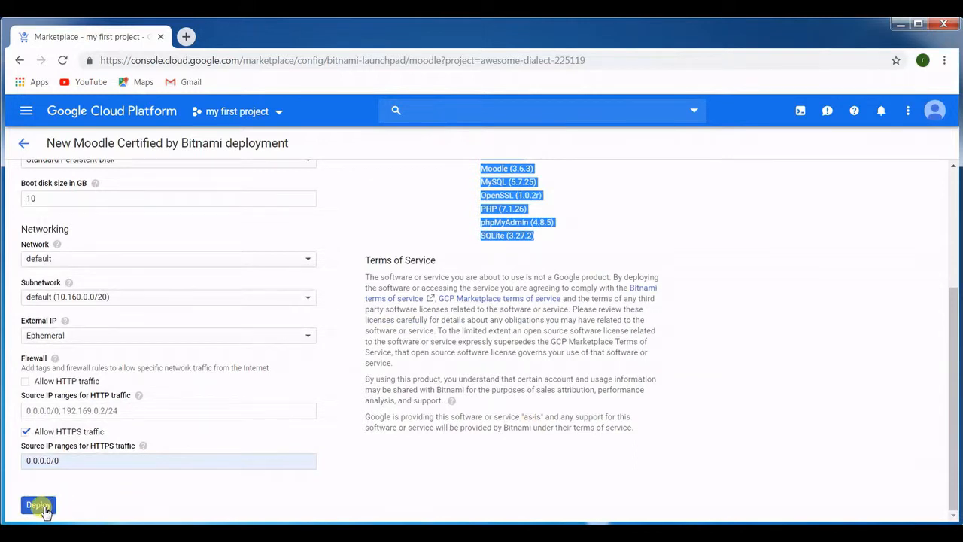
left_click(37, 506)
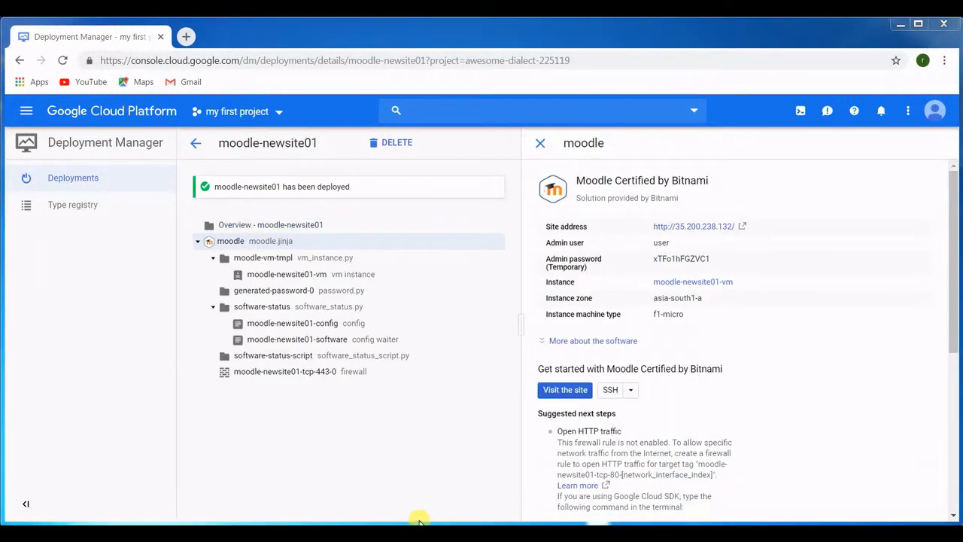
mouse_move(360, 187)
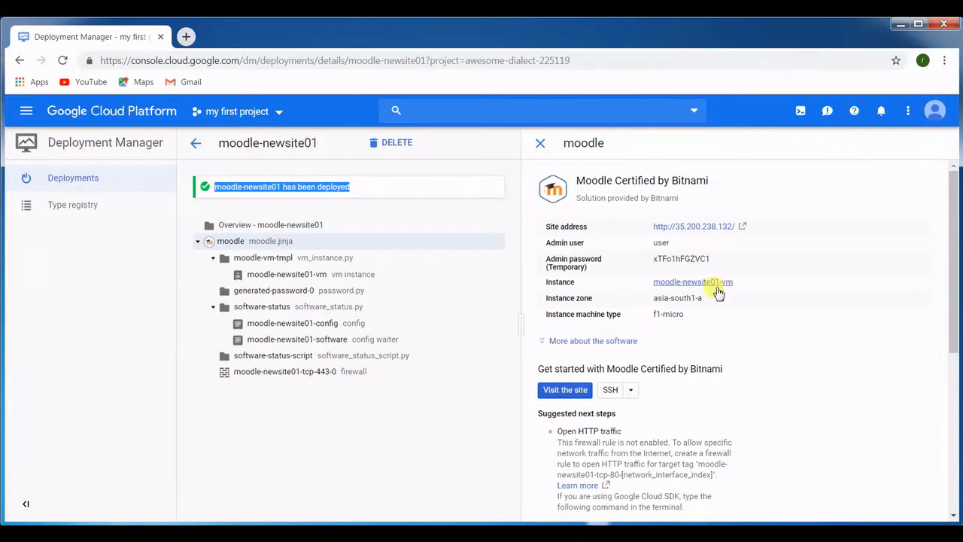
mouse_move(638, 242)
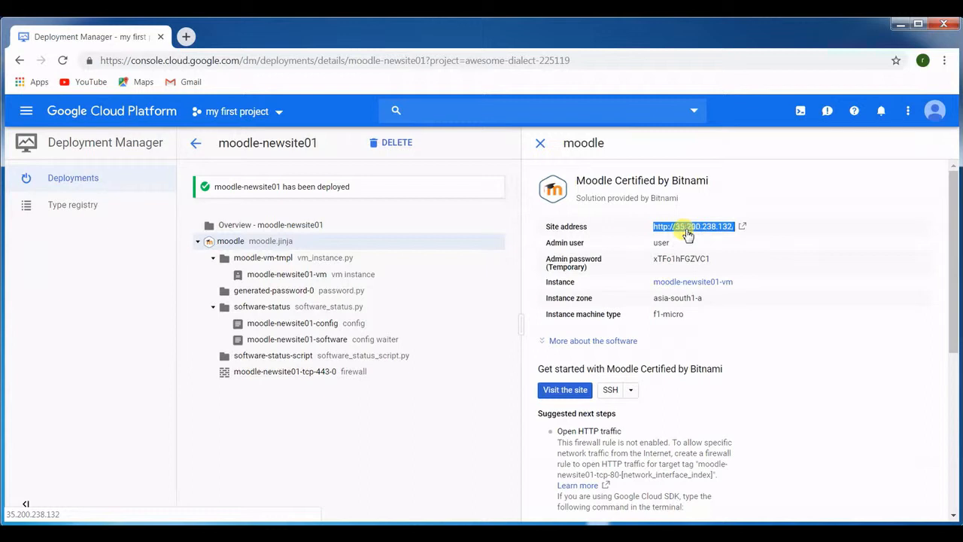
- Copy the site address 35.200.238.132 and the temporary admin password, then start a new tab
double_click(661, 243)
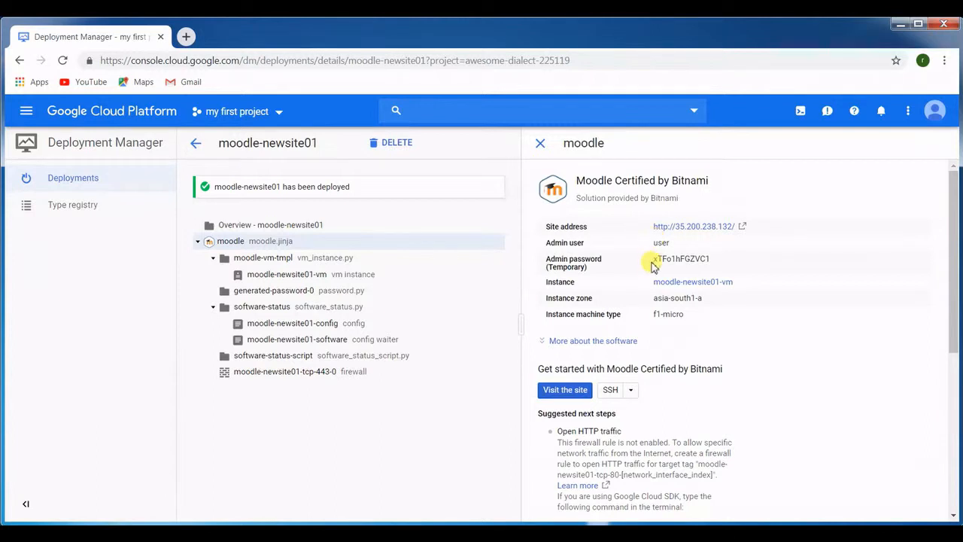
double_click(681, 259)
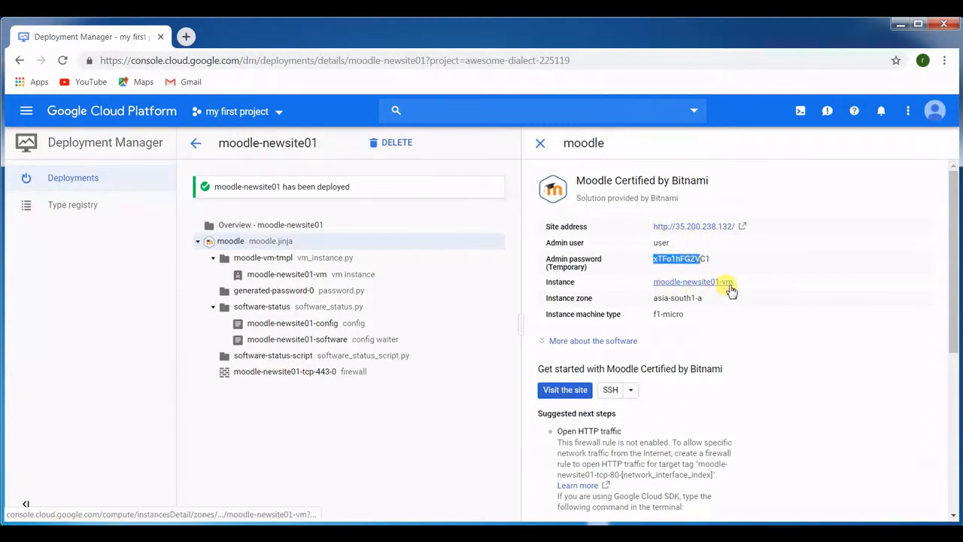
mouse_move(706, 315)
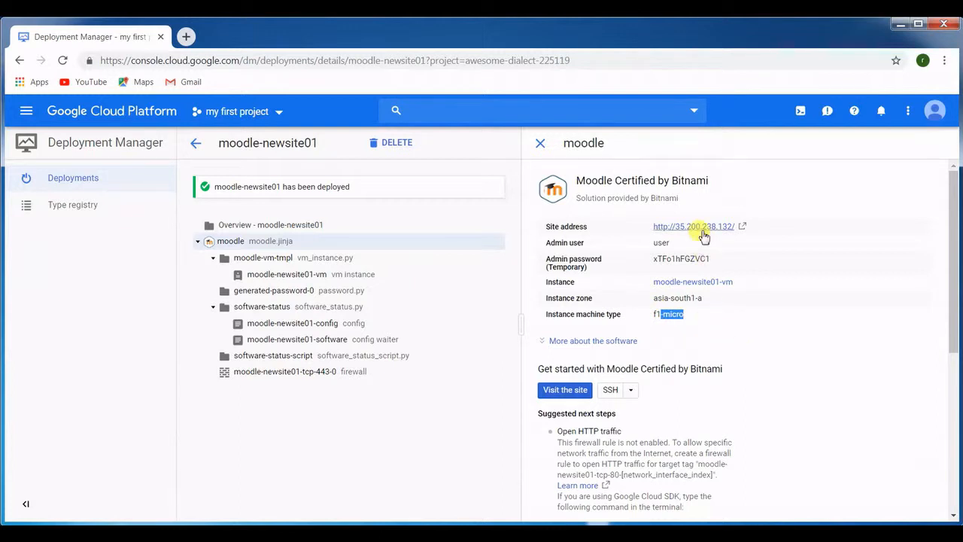
left_click(692, 225)
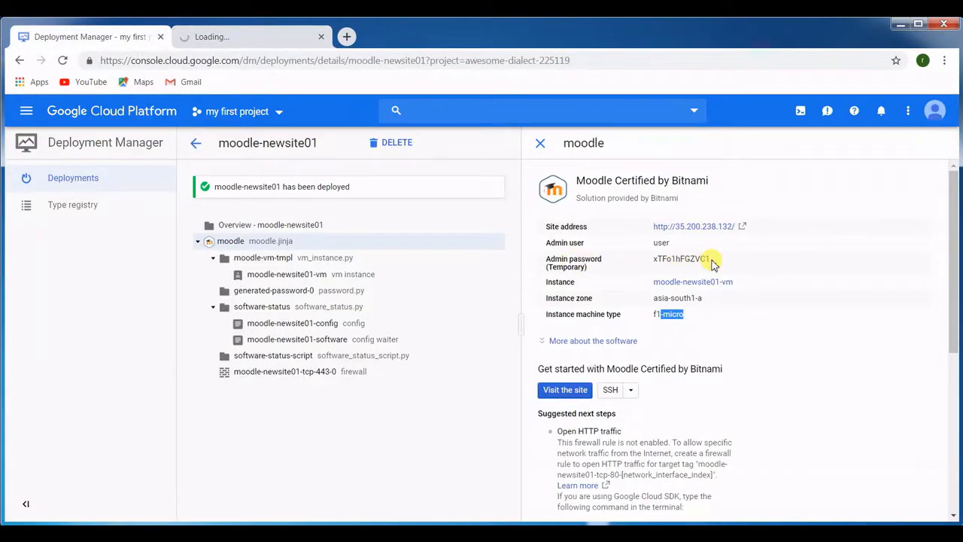
double_click(681, 258)
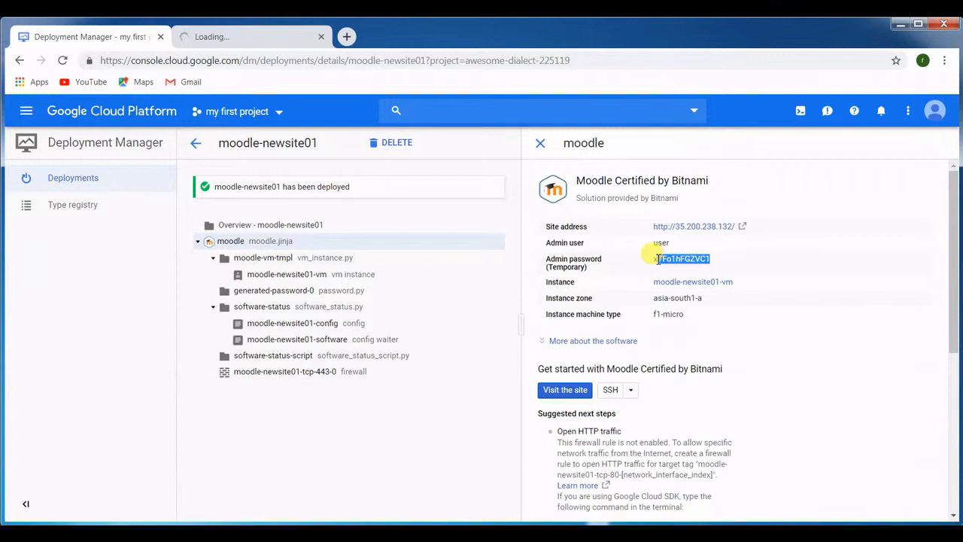
double_click(680, 259)
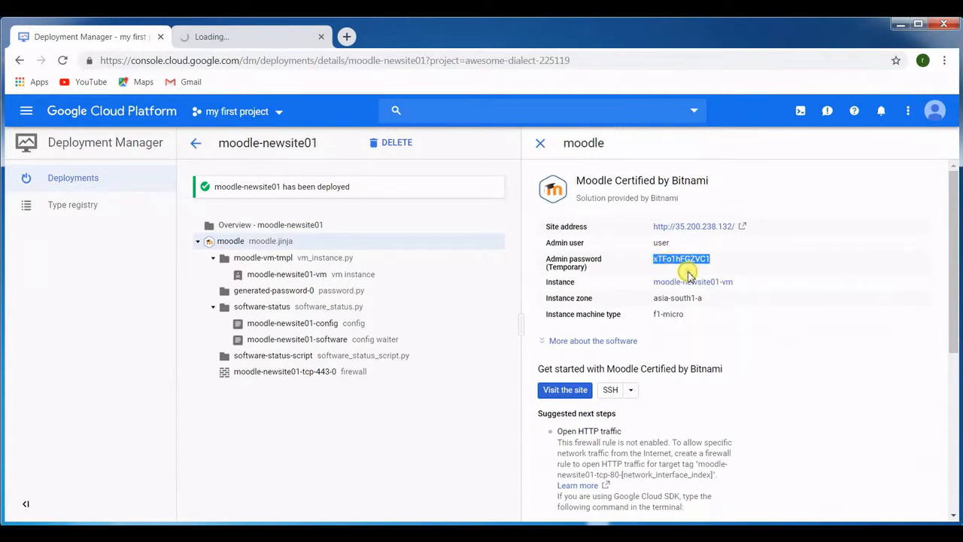
left_click(564, 389)
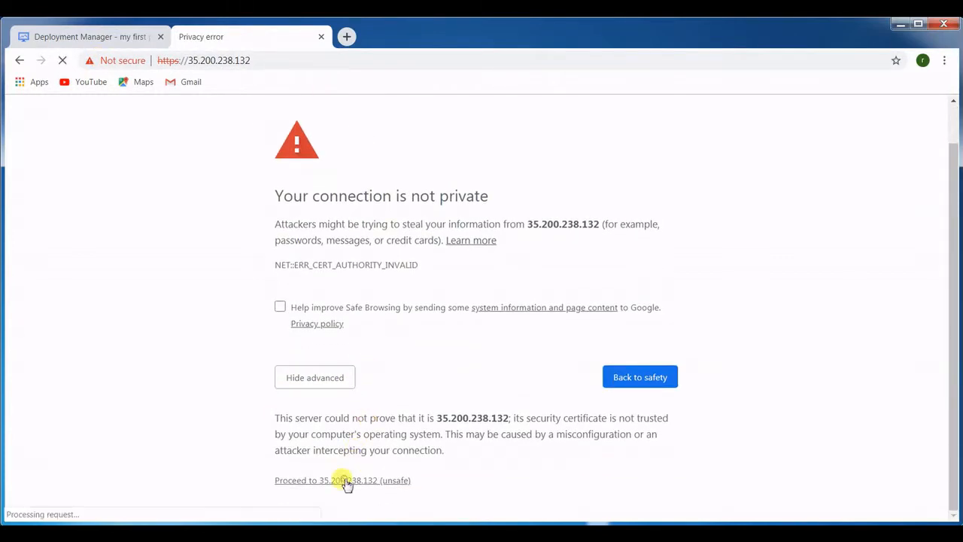
- Proceed past the certificate warning to the Moodle New Site home page at 35.200.238.132
left_click(344, 481)
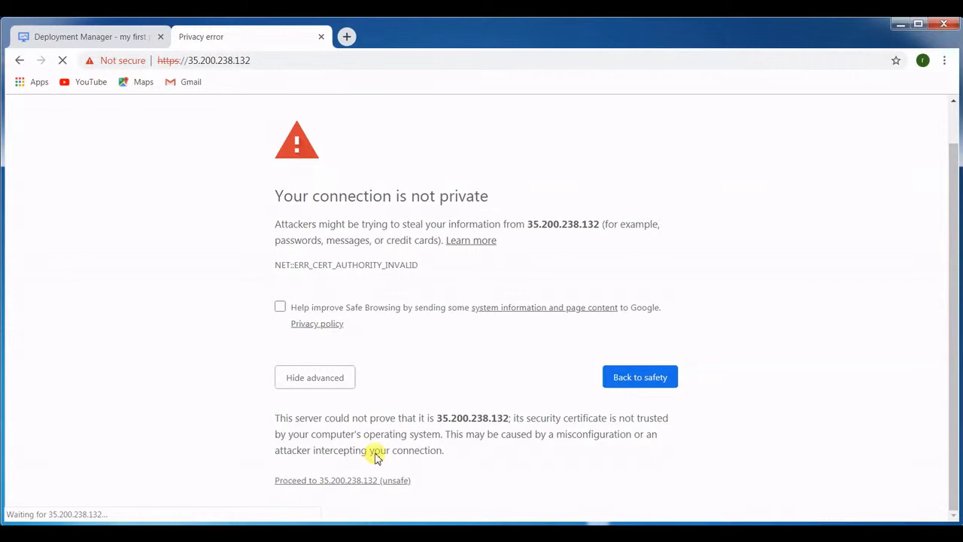
left_click(343, 480)
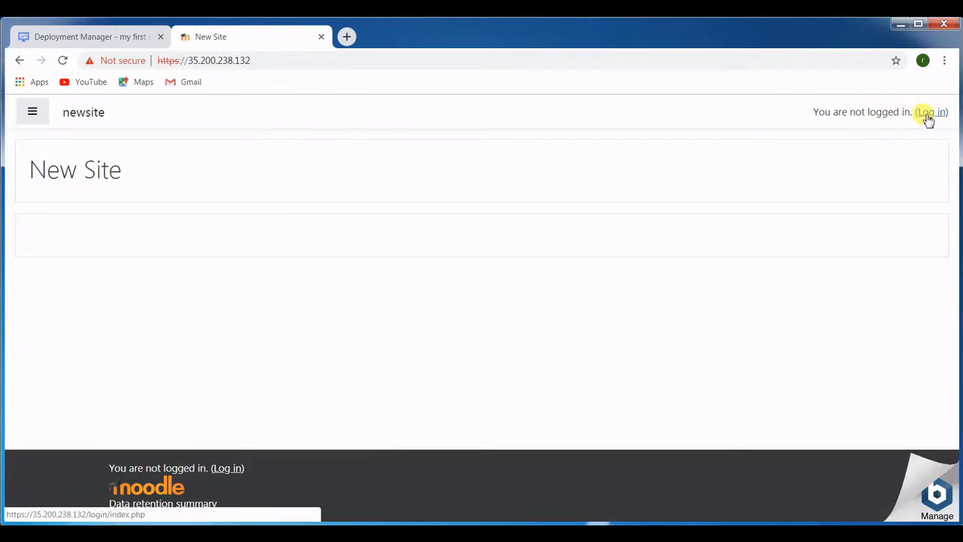
- Log in to Moodle as username 'user' with the temporary password, reaching the Moodle.net registration page
left_click(930, 111)
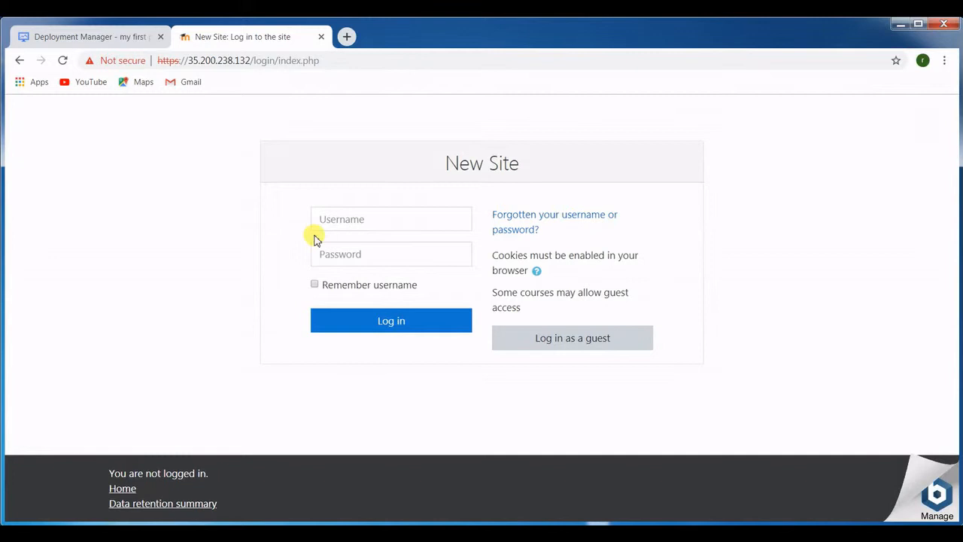
type("user")
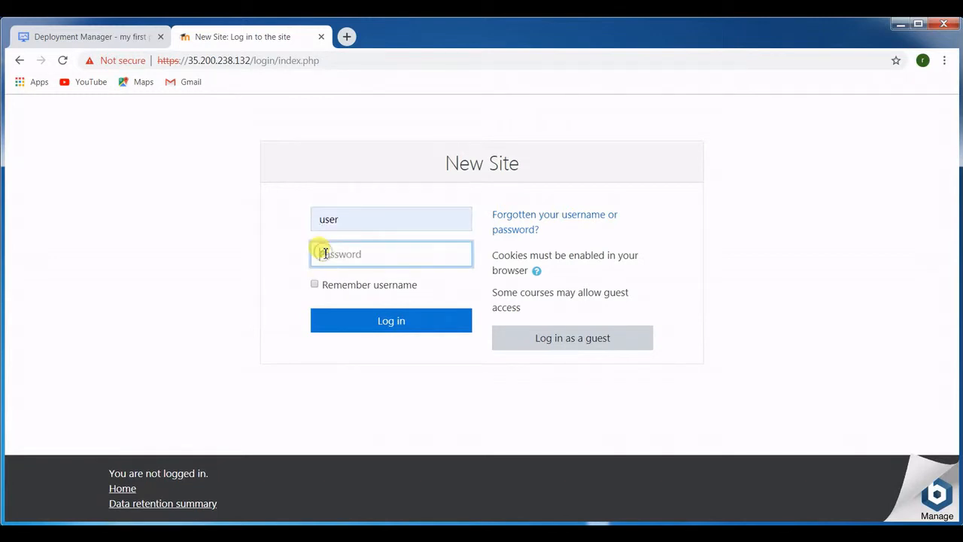
left_click(392, 321)
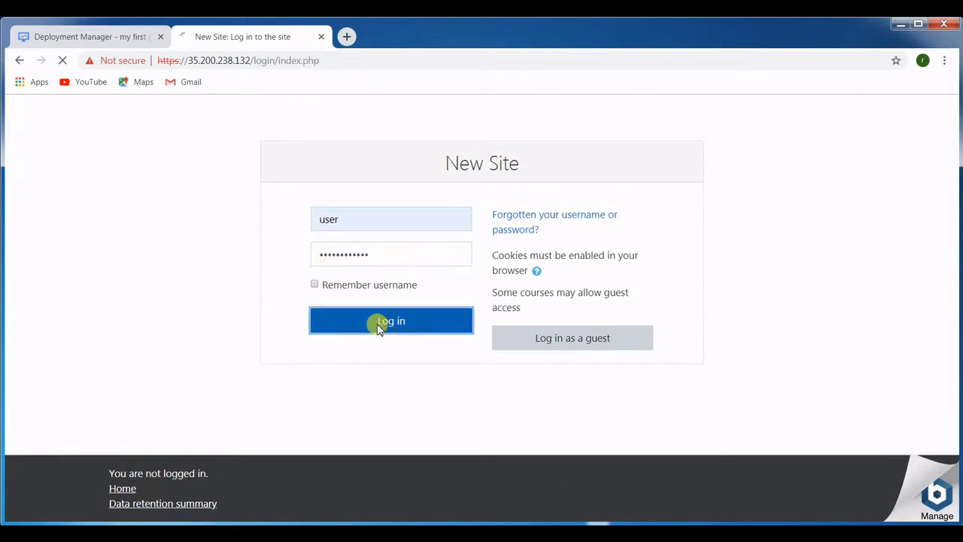
left_click(391, 321)
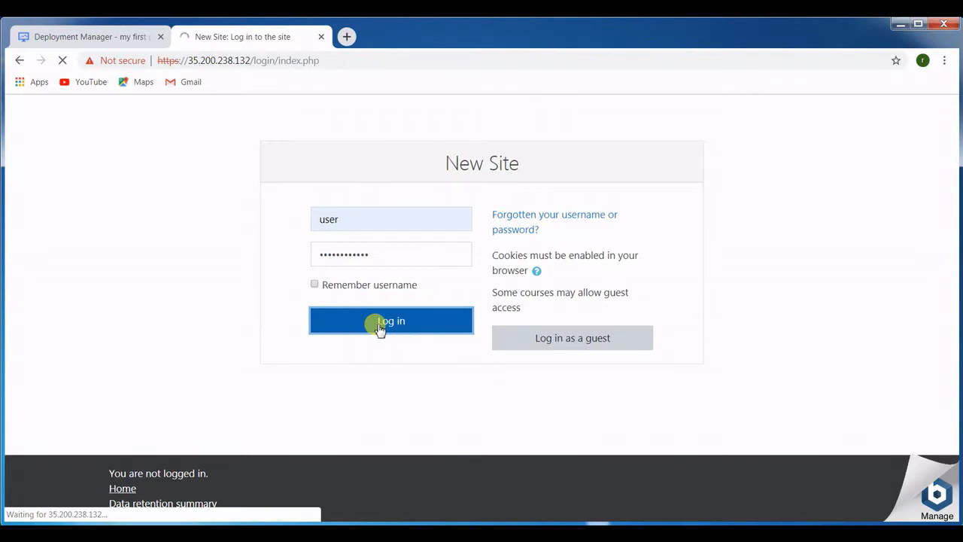
left_click(392, 321)
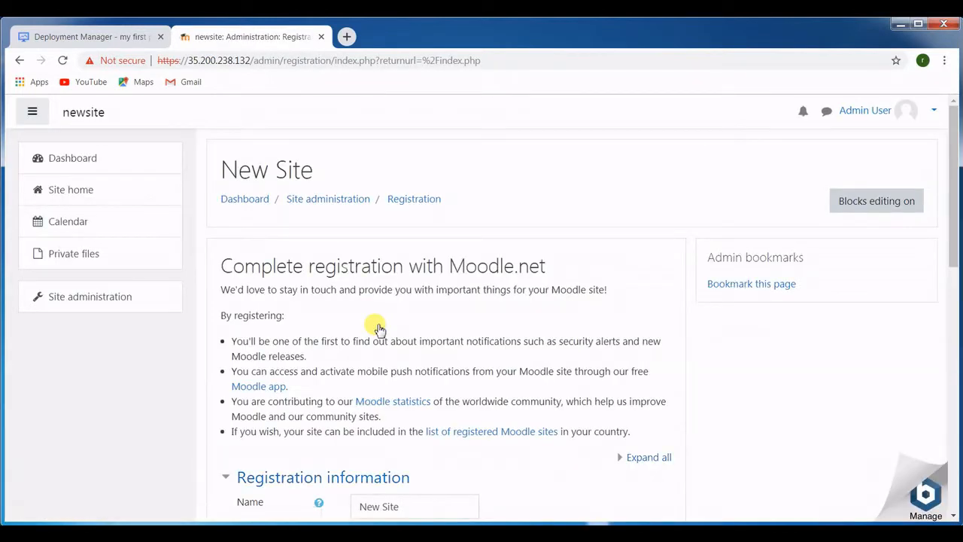
- Set the registration form's Country to India, correcting an initial pick of Iraq
scroll("down", 3)
type("My ")
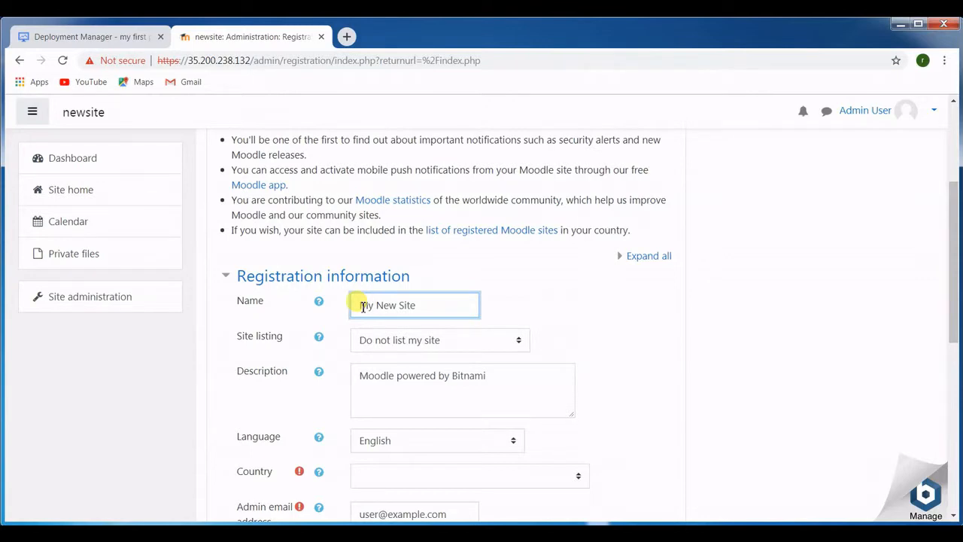
scroll("down", 3)
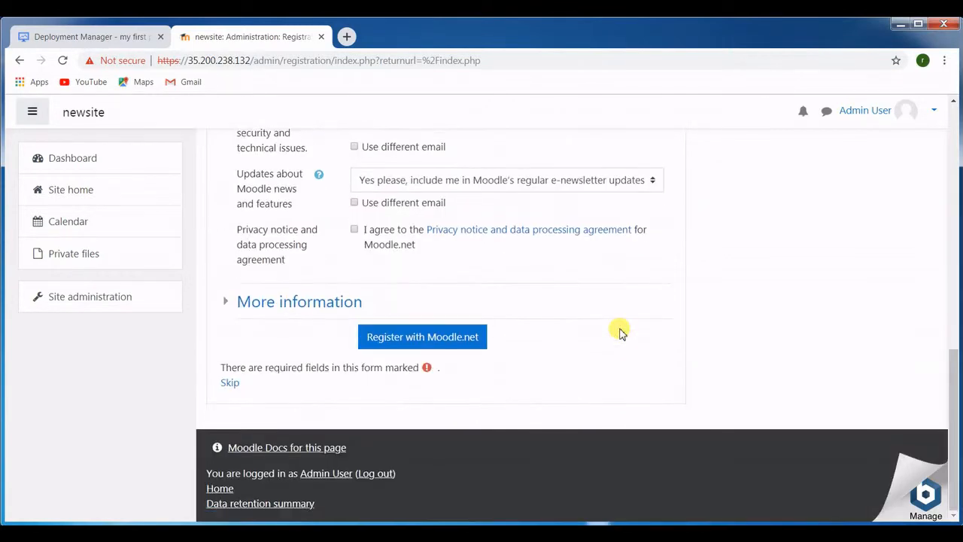
scroll("up", 3)
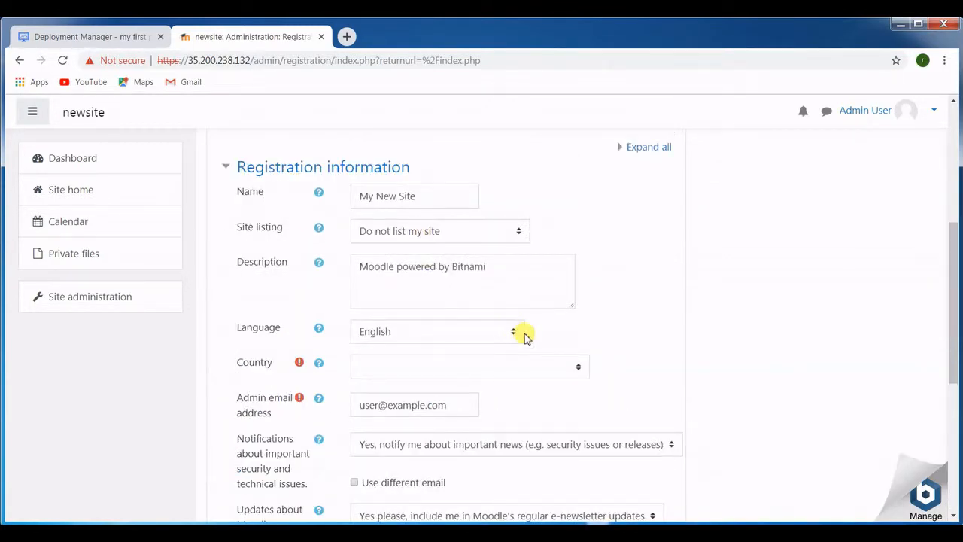
left_click(470, 367)
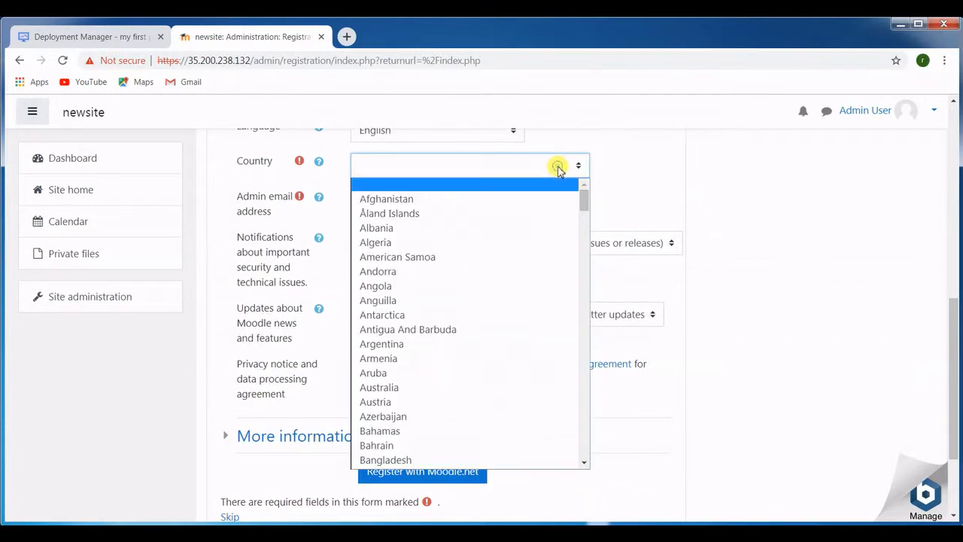
left_click(370, 461)
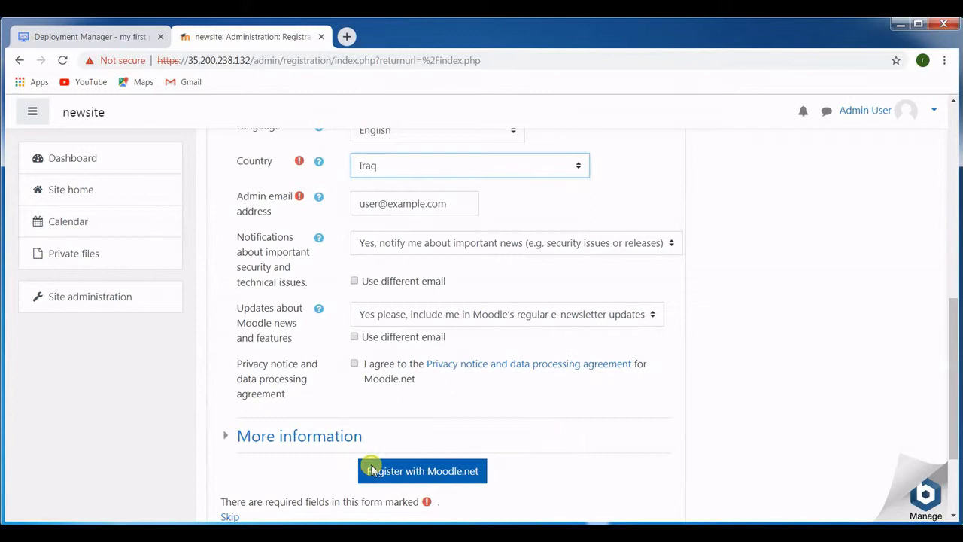
left_click(470, 164)
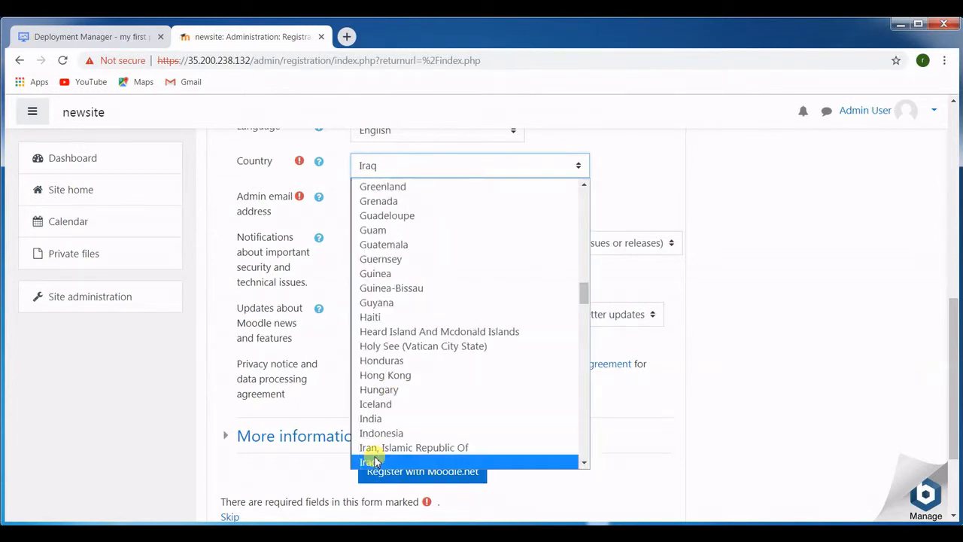
left_click(371, 418)
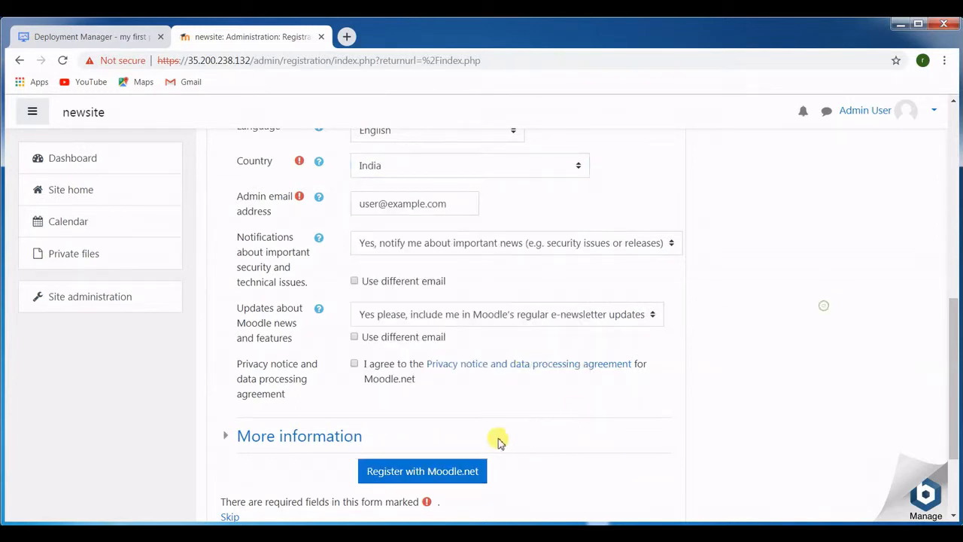
scroll("down", 3)
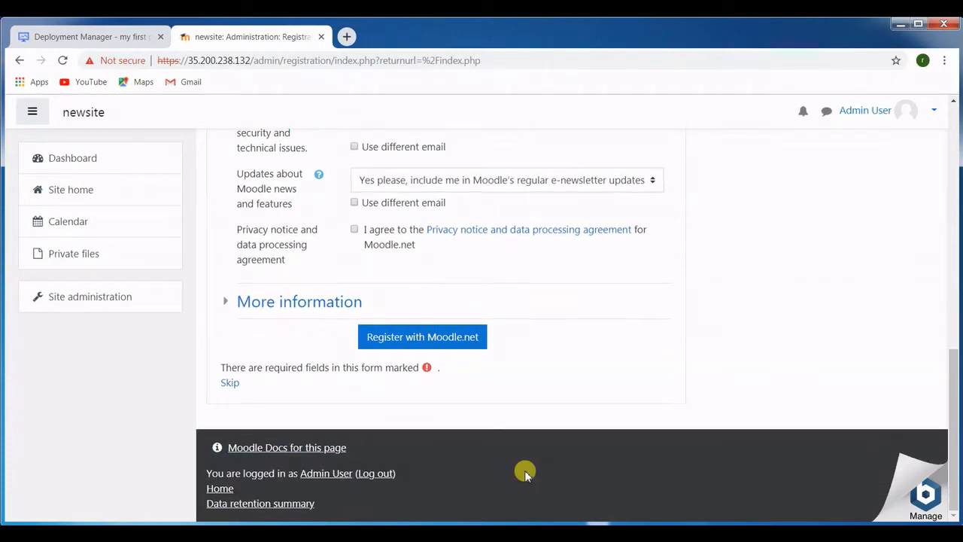